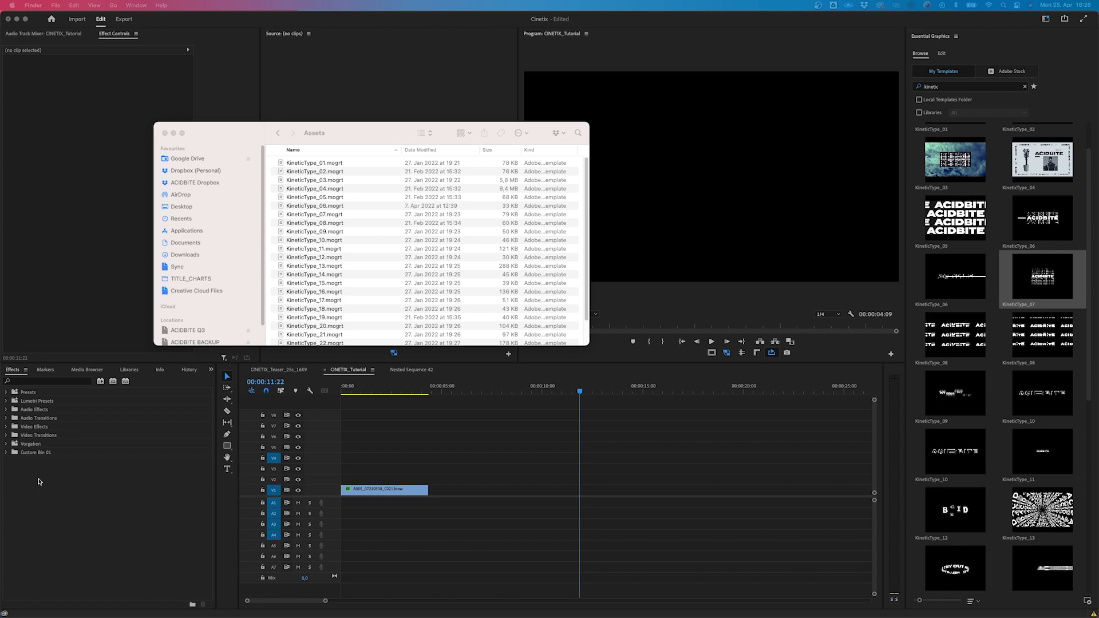
{"action": "mouse_move", "coordinate": [64, 426]}
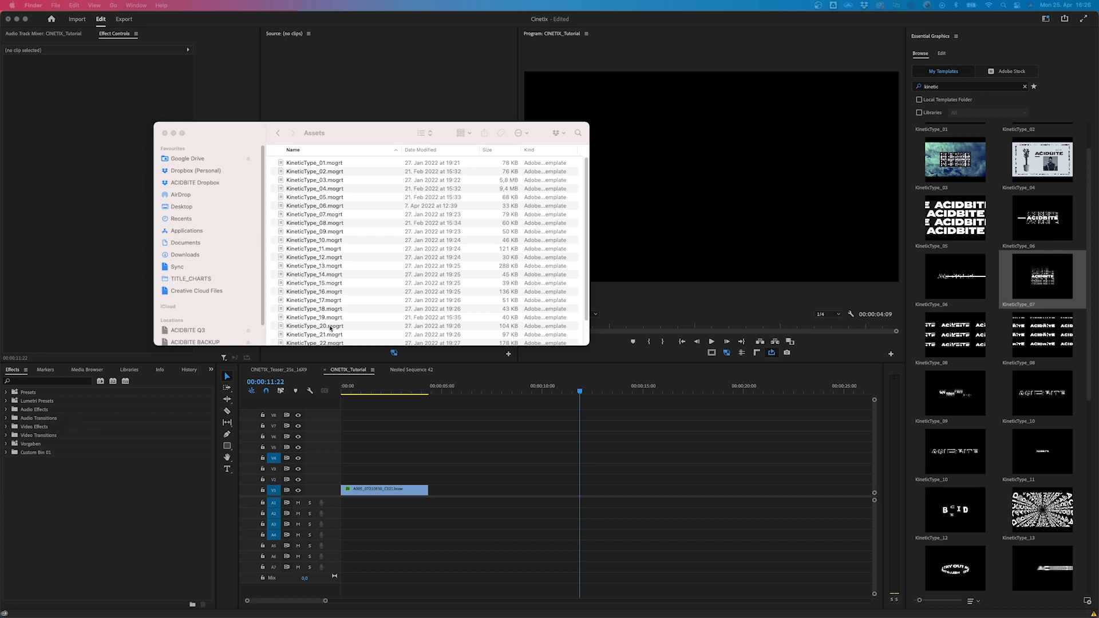
Browse the KineticType .mogrt templates in the Assets folder, then close that Finder window.
{"action": "left_click_drag", "start_coordinate": [314, 132], "coordinate": [327, 113]}
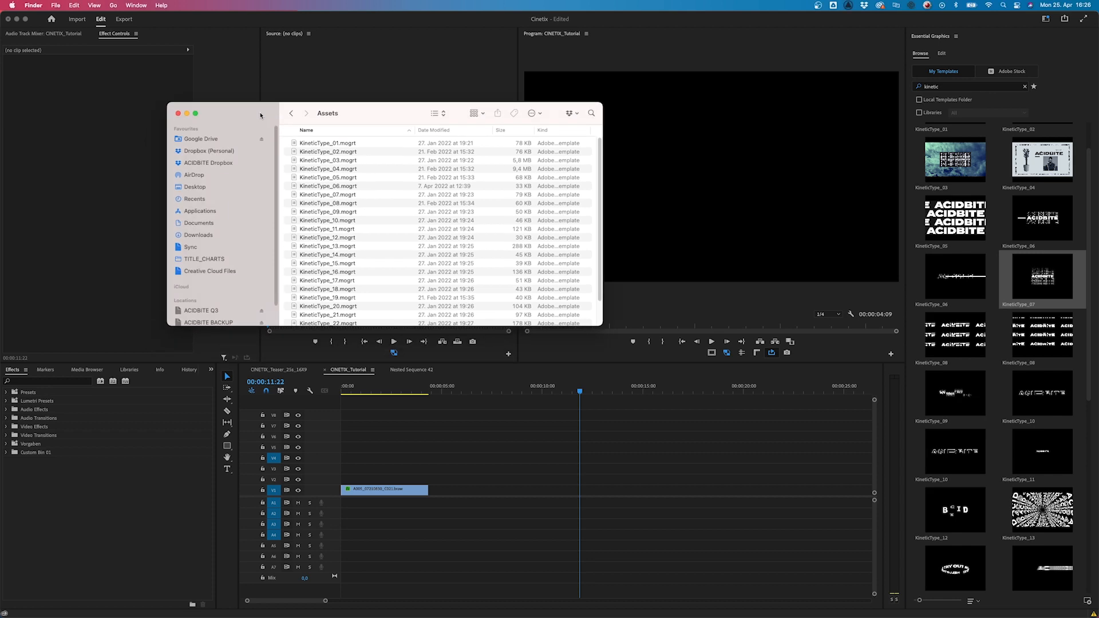
{"action": "mouse_move", "coordinate": [309, 152]}
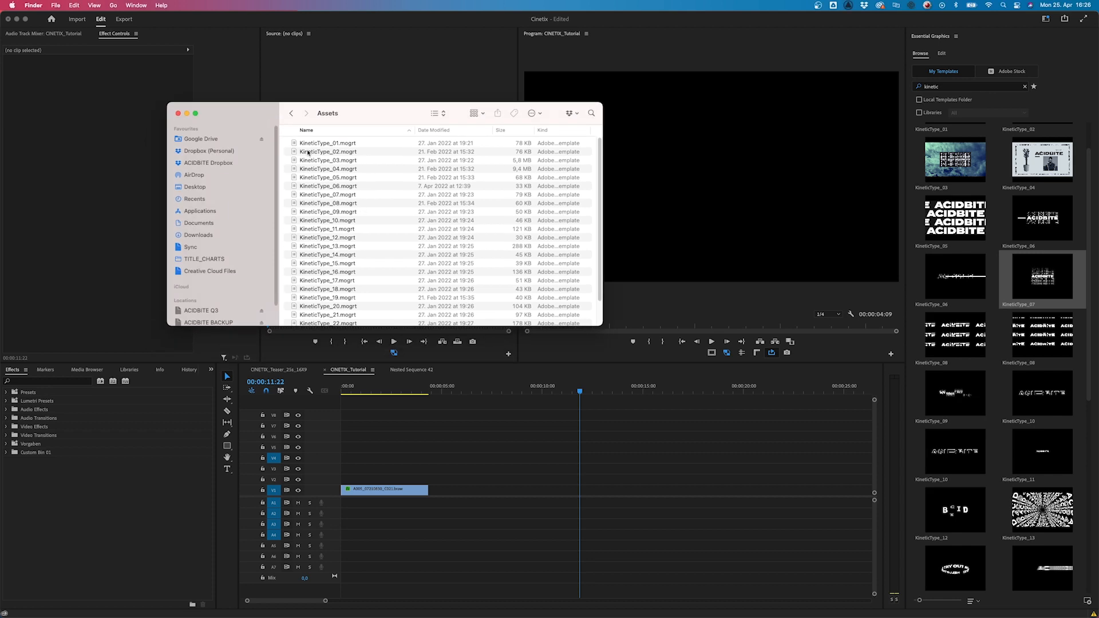
{"action": "scroll", "scroll_direction": "down", "scroll_amount": 3}
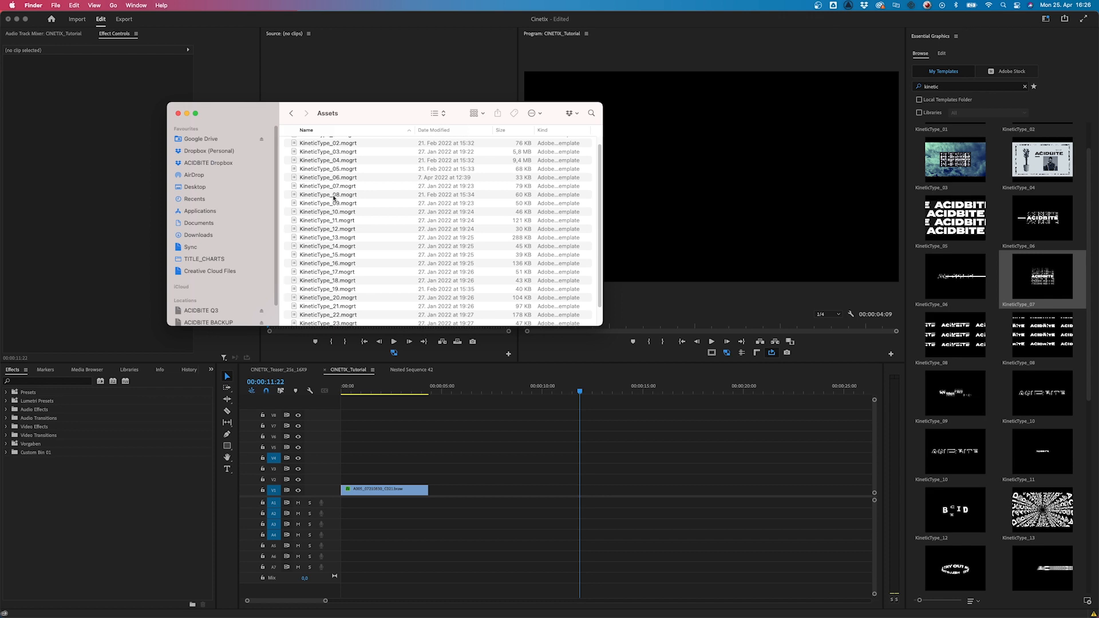
{"action": "scroll", "scroll_direction": "up", "scroll_amount": 3}
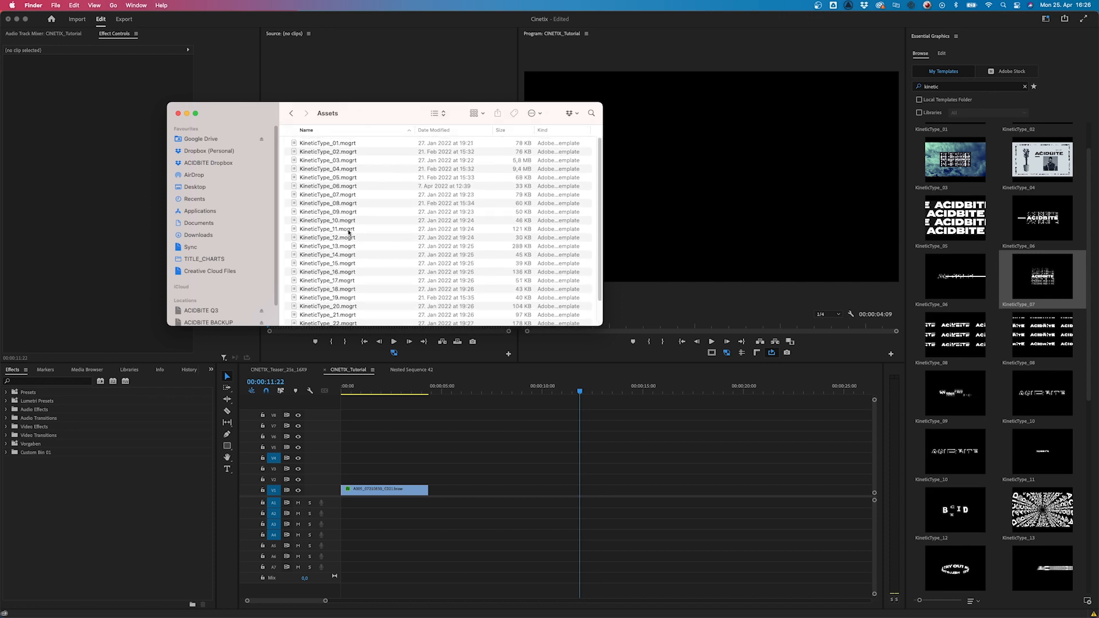
{"action": "key", "text": "cmd+a"}
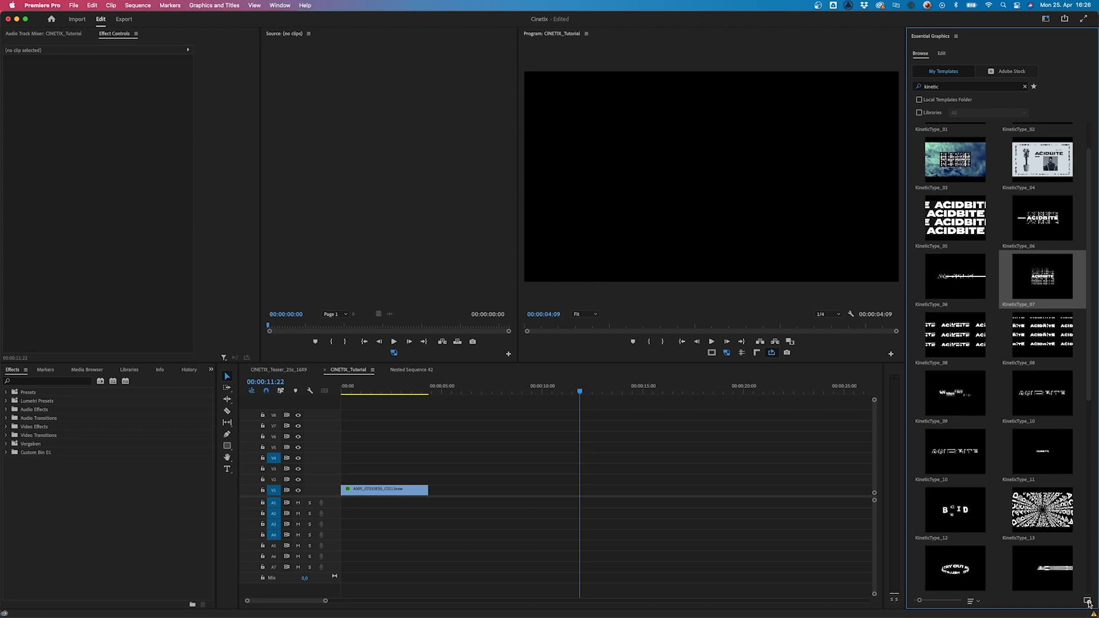
{"action": "mouse_move", "coordinate": [1089, 601]}
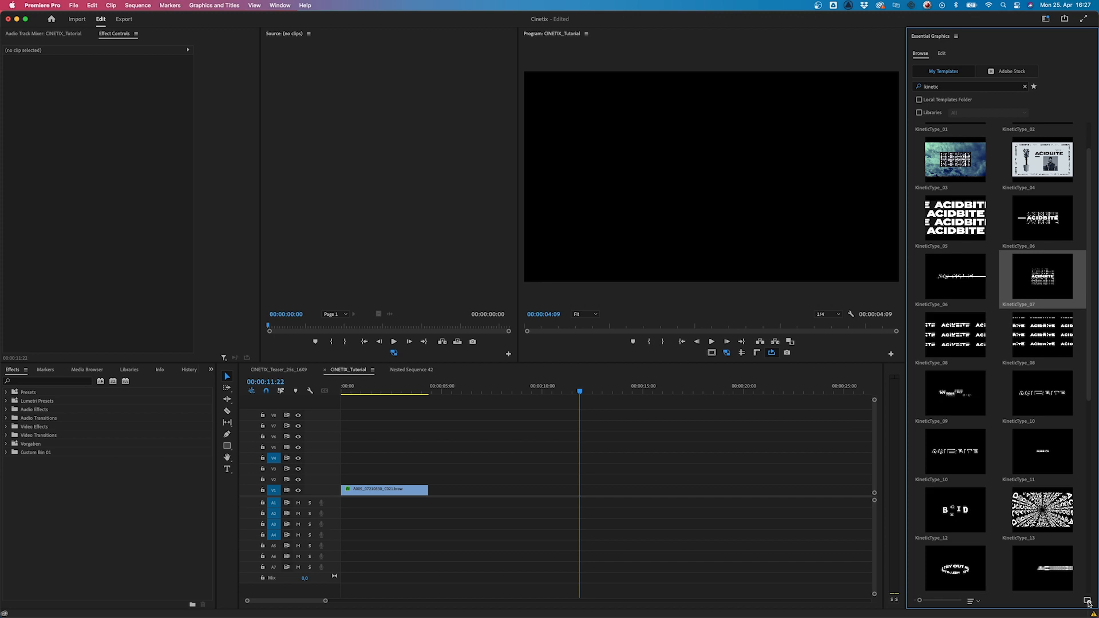
{"action": "mouse_move", "coordinate": [1024, 572]}
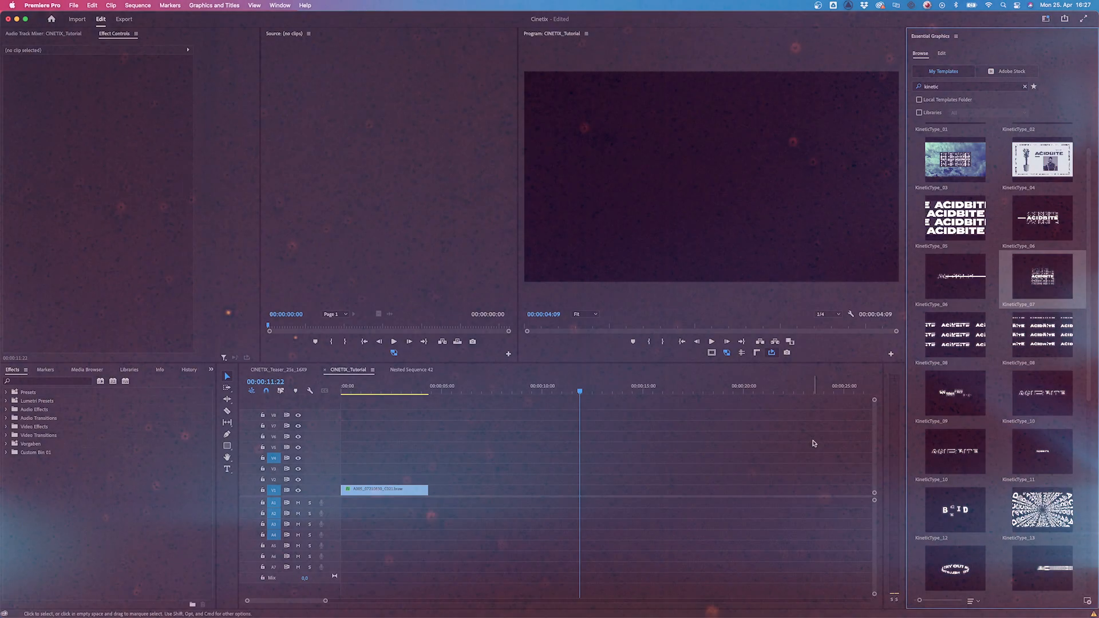
Place KineticType_07 on V2 above the footage and select the new graphic clip.
{"action": "left_click", "coordinate": [385, 490]}
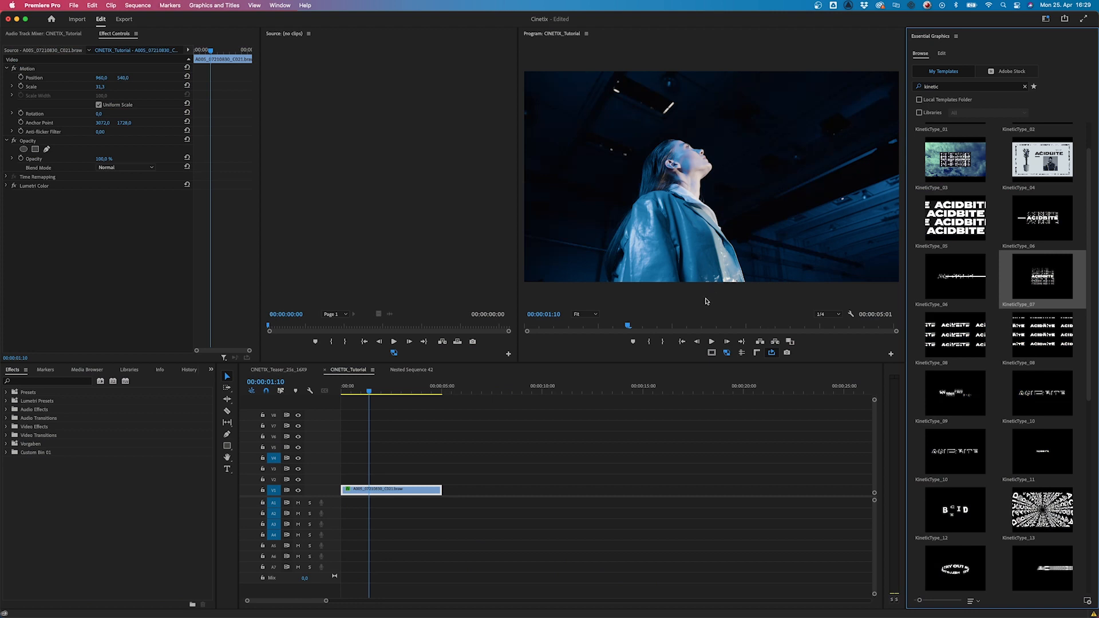
{"action": "mouse_move", "coordinate": [1043, 278]}
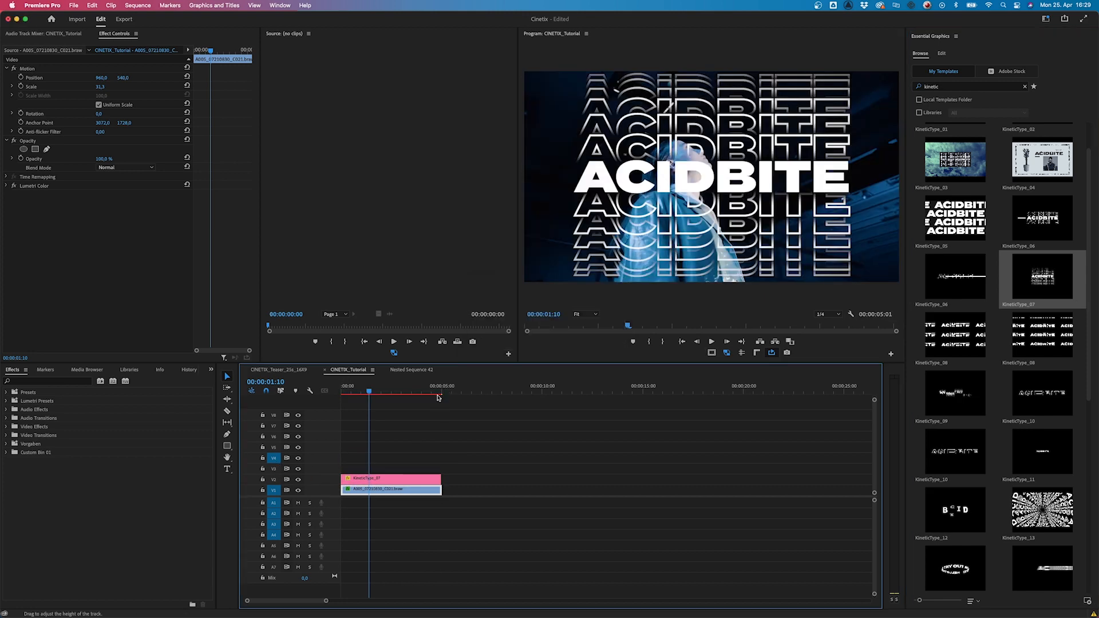
{"action": "left_click", "coordinate": [393, 398]}
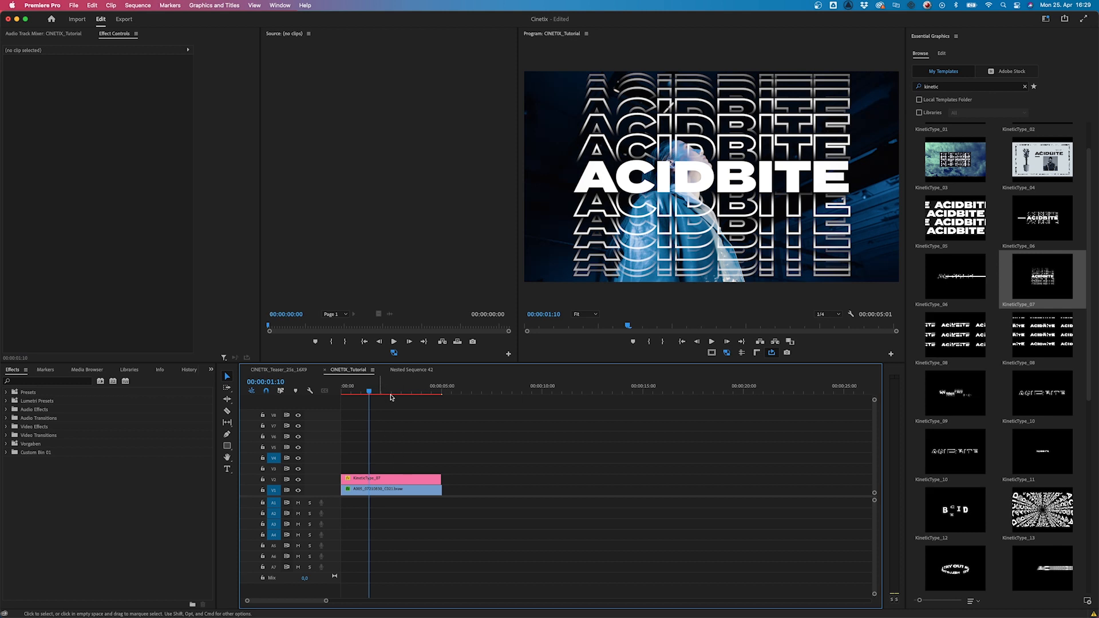
{"action": "left_click", "coordinate": [389, 478]}
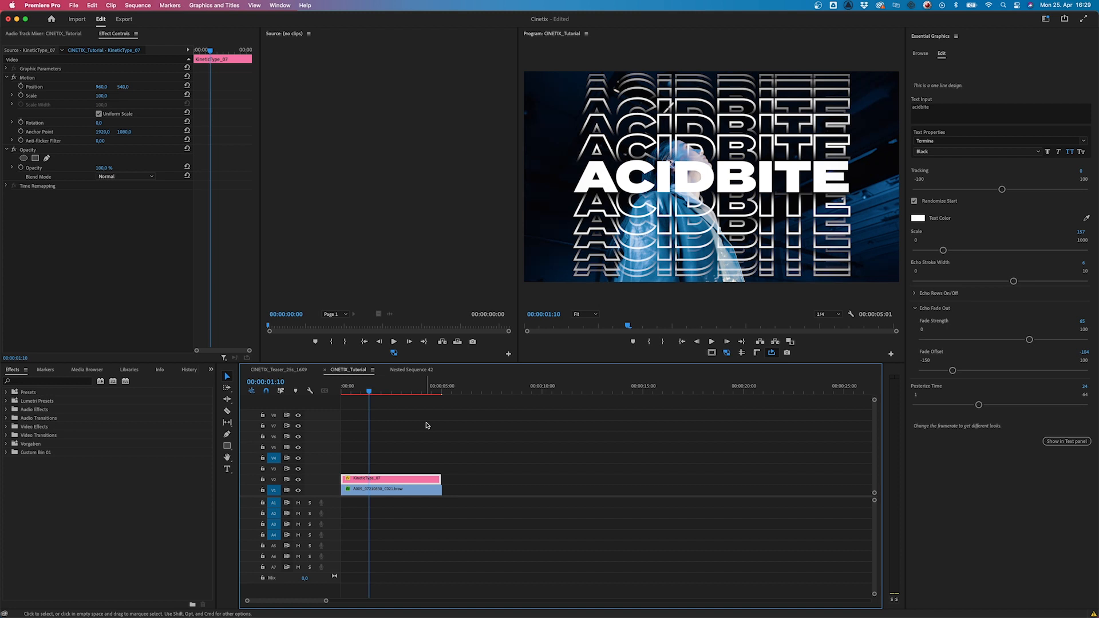
{"action": "mouse_move", "coordinate": [389, 482]}
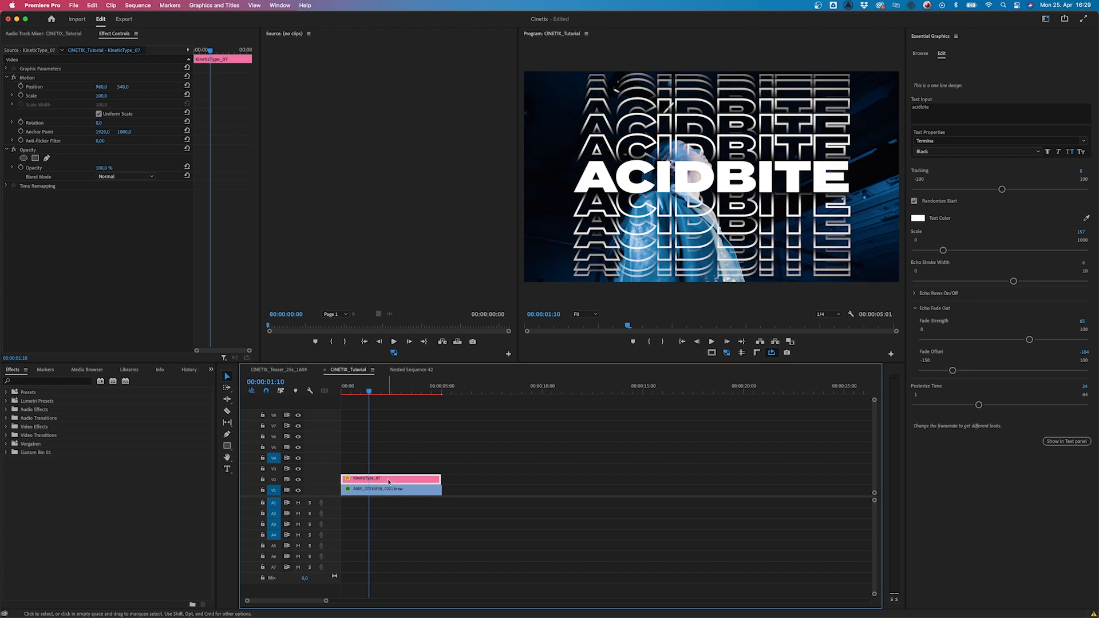
Apply Set to Frame Size to the KineticType_07 clip and preview the smaller ACIDBITE title.
{"action": "right_click", "coordinate": [391, 479]}
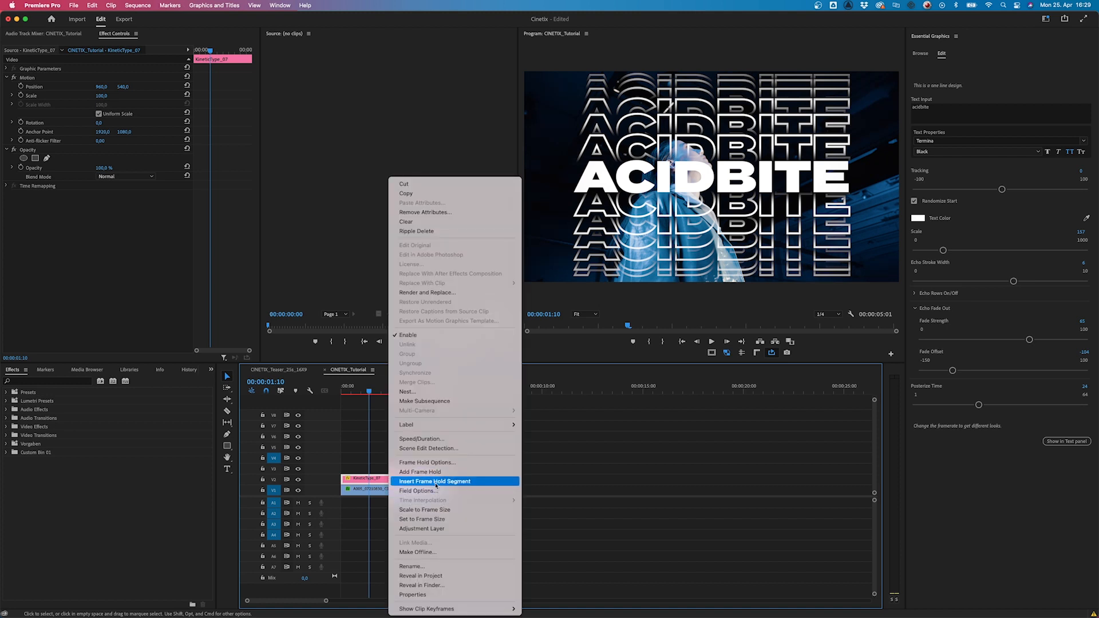
{"action": "mouse_move", "coordinate": [442, 519]}
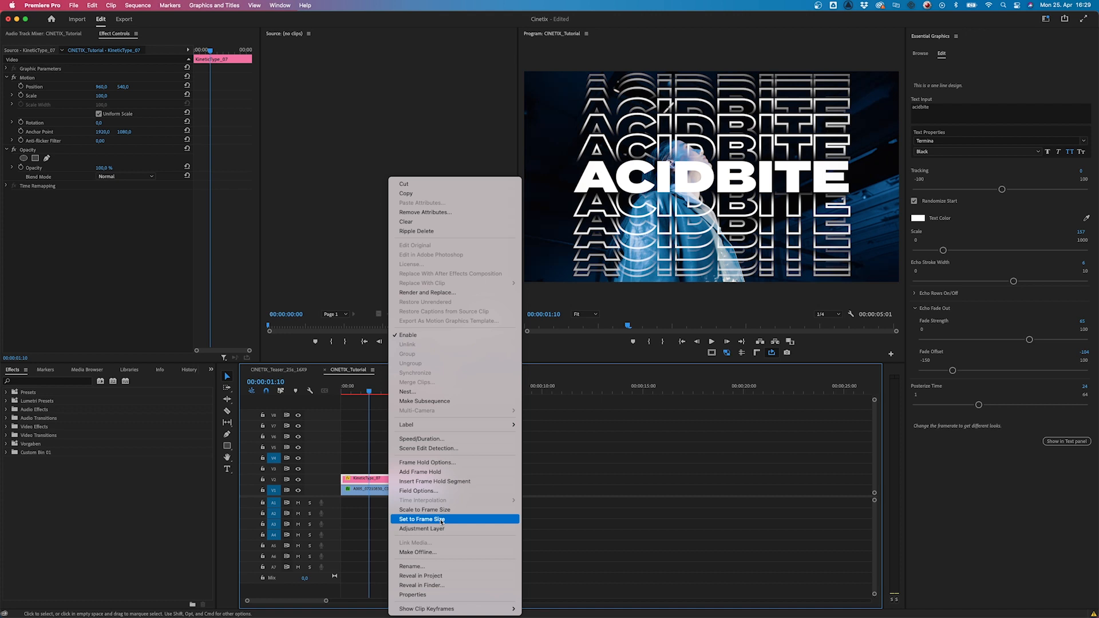
{"action": "left_click", "coordinate": [422, 518]}
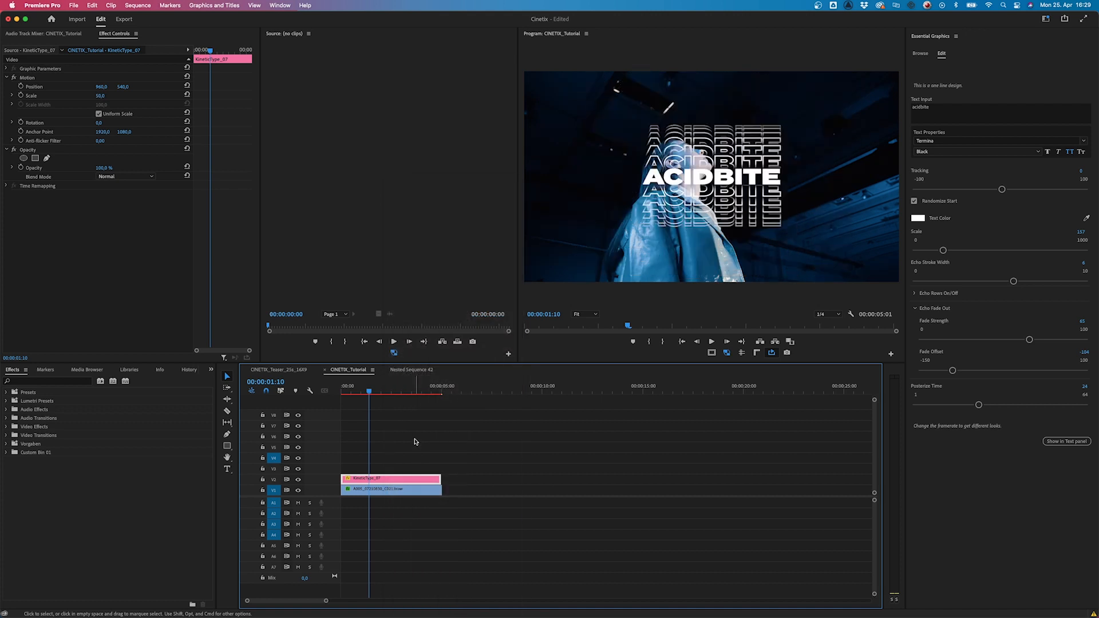
{"action": "left_click", "coordinate": [369, 390]}
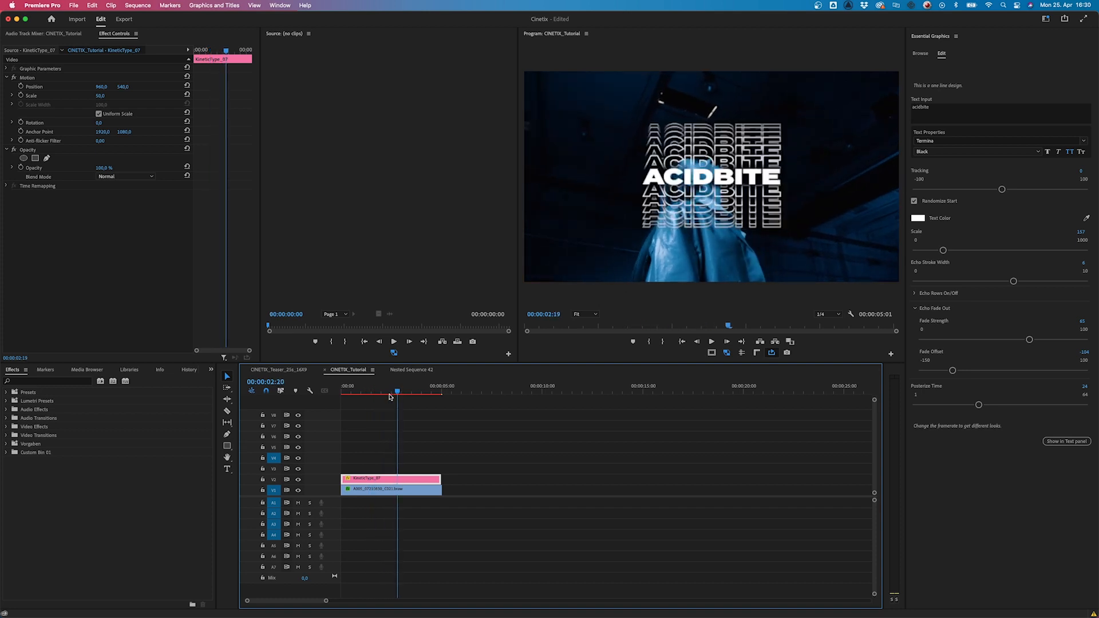
{"action": "left_click", "coordinate": [387, 397]}
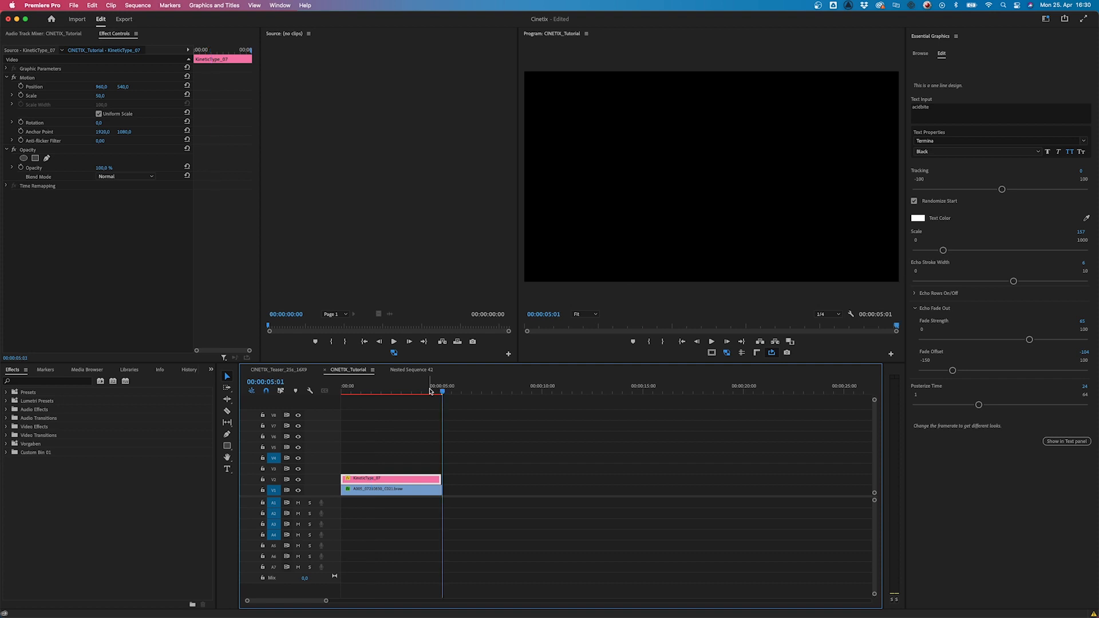
{"action": "left_click", "coordinate": [391, 488]}
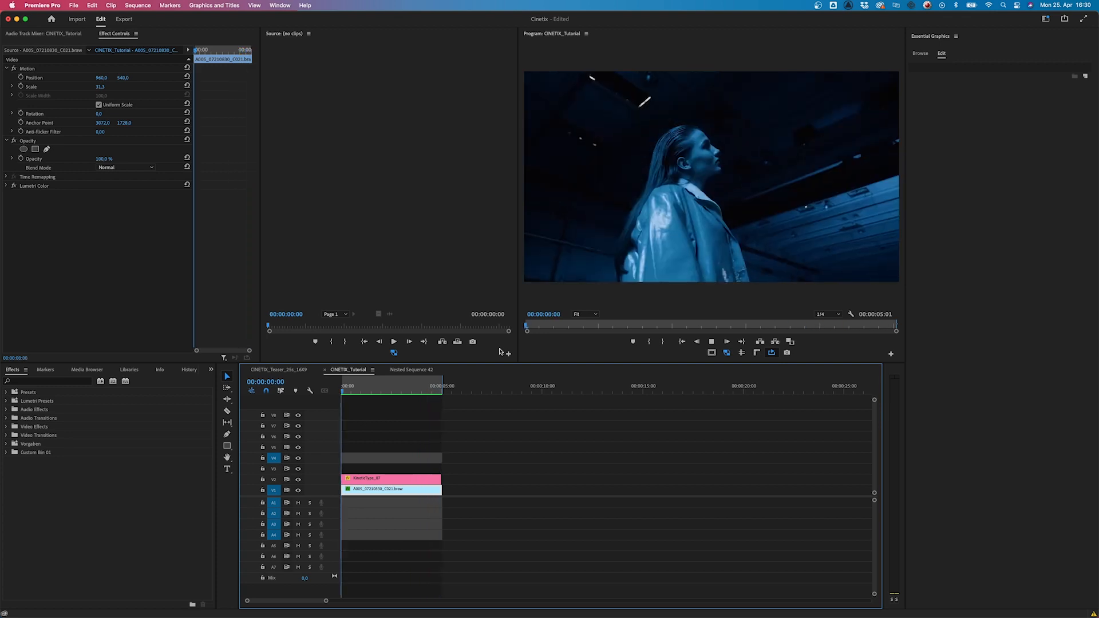
At 2:01, replace the KineticType_07 Text Input ACIDBITE with ANIMATION.
{"action": "left_click", "coordinate": [378, 386]}
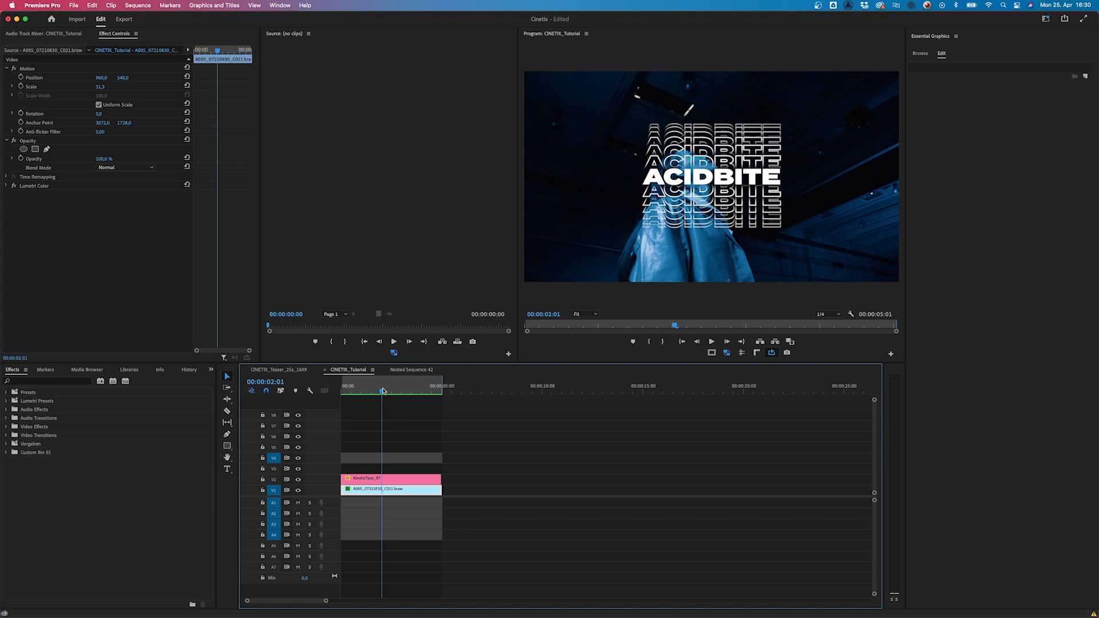
{"action": "left_click", "coordinate": [390, 478]}
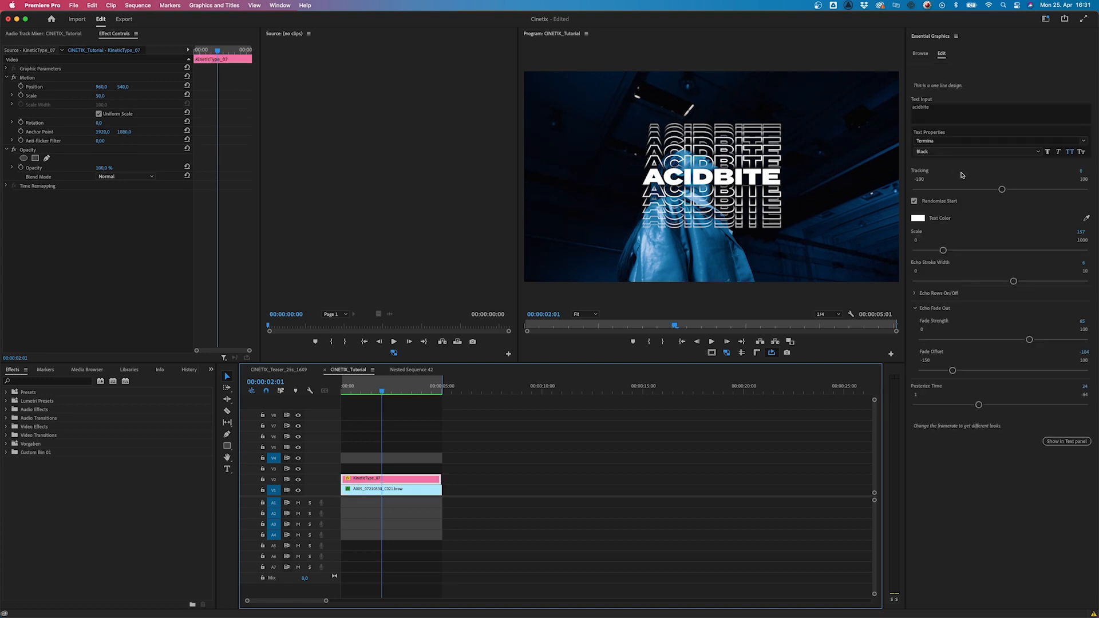
{"action": "mouse_move", "coordinate": [943, 111]}
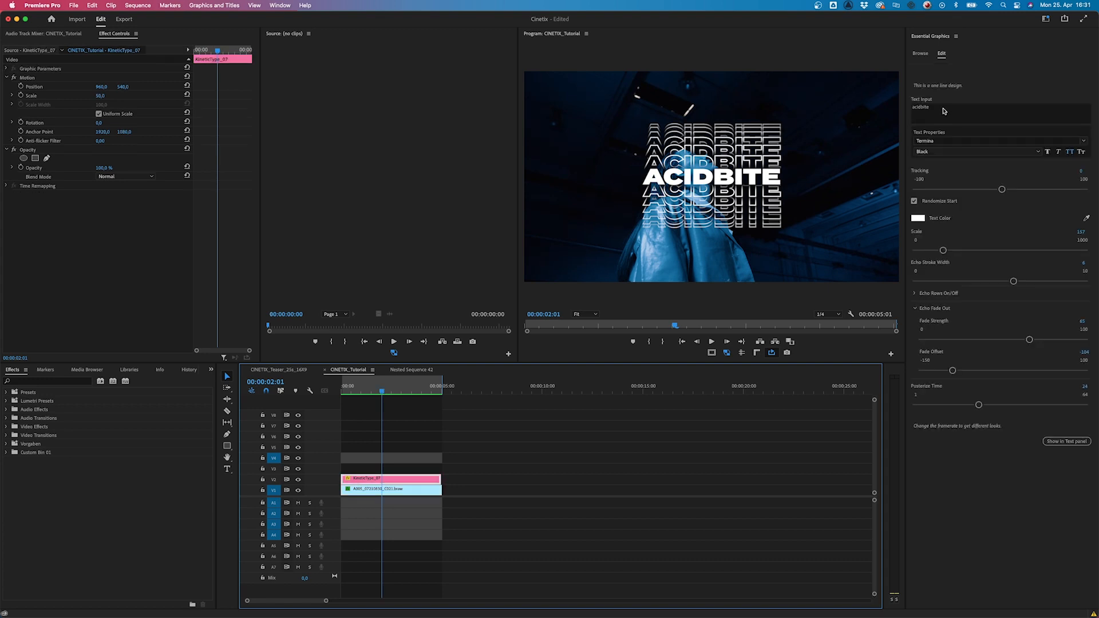
{"action": "left_click", "coordinate": [996, 108]}
{"action": "type", "text": "ANITMA"}
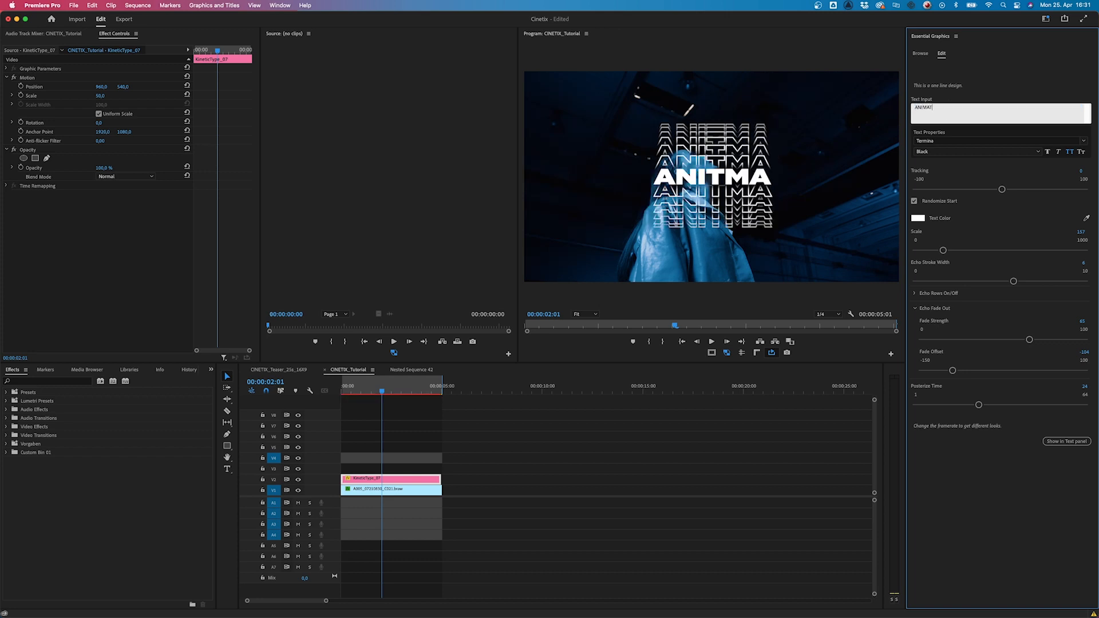
{"action": "type", "text": "ION"}
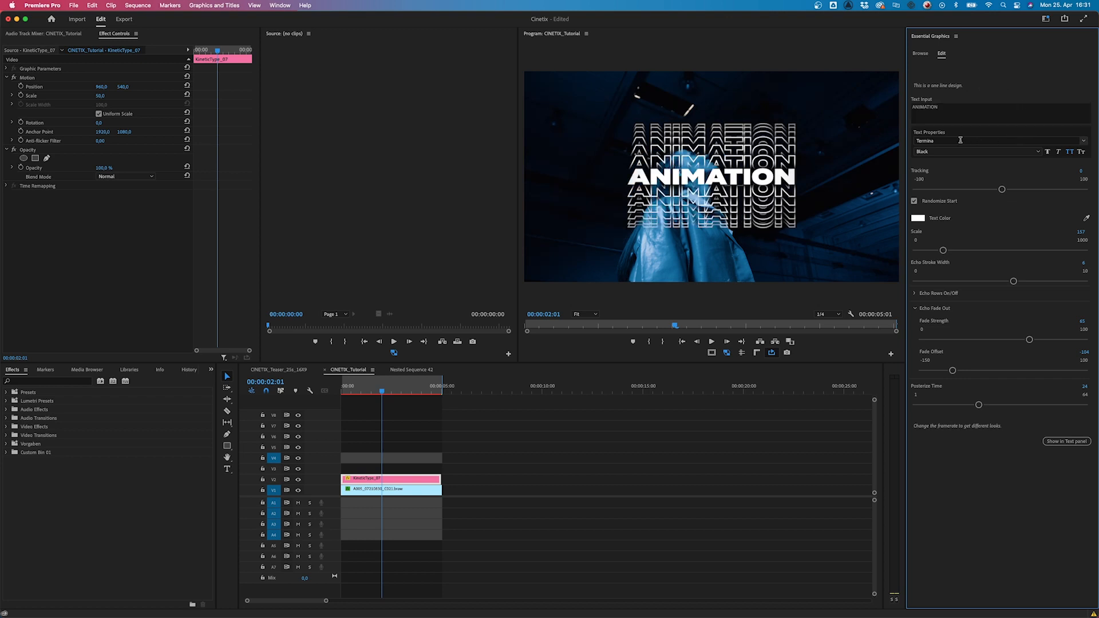
{"action": "left_click", "coordinate": [999, 141]}
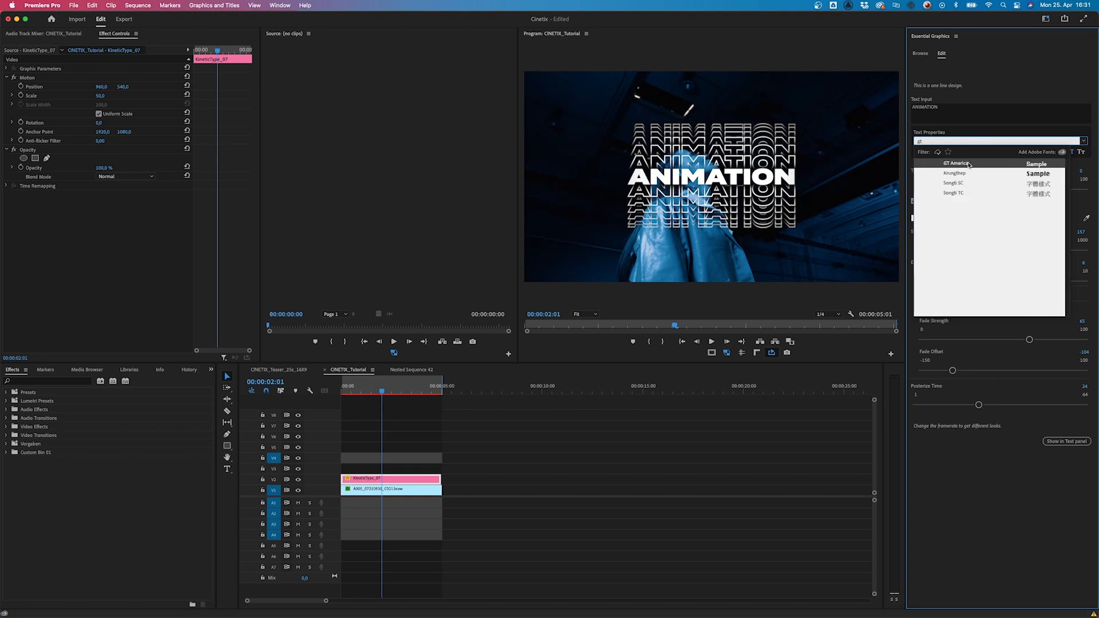
Set the ANIMATION title's font to GT America in Expanded Black style.
{"action": "left_click", "coordinate": [955, 162]}
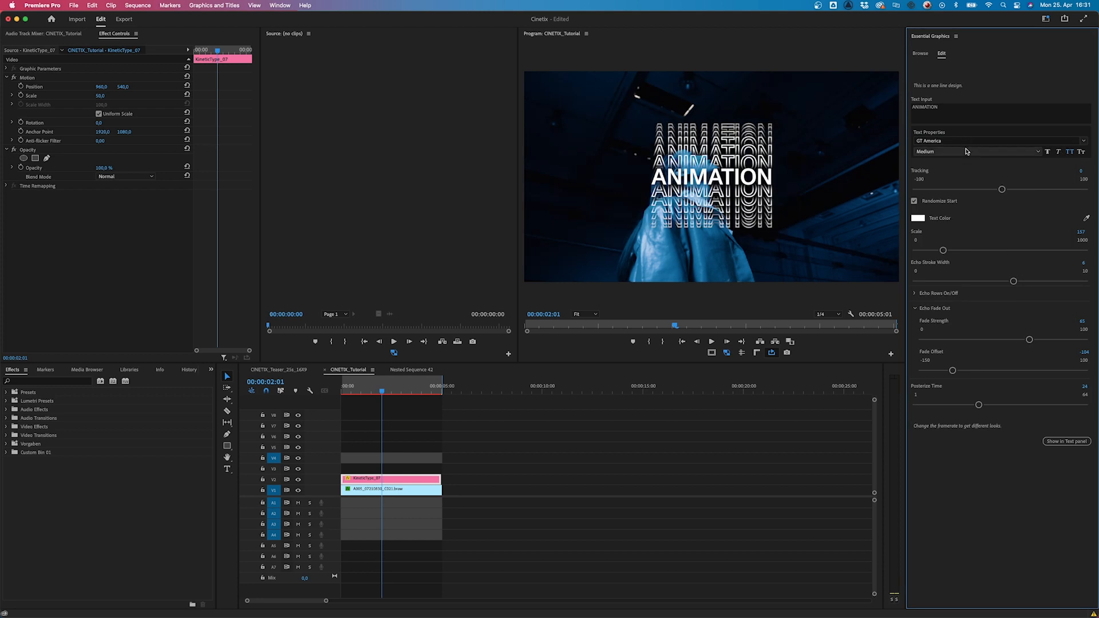
{"action": "left_click", "coordinate": [975, 151]}
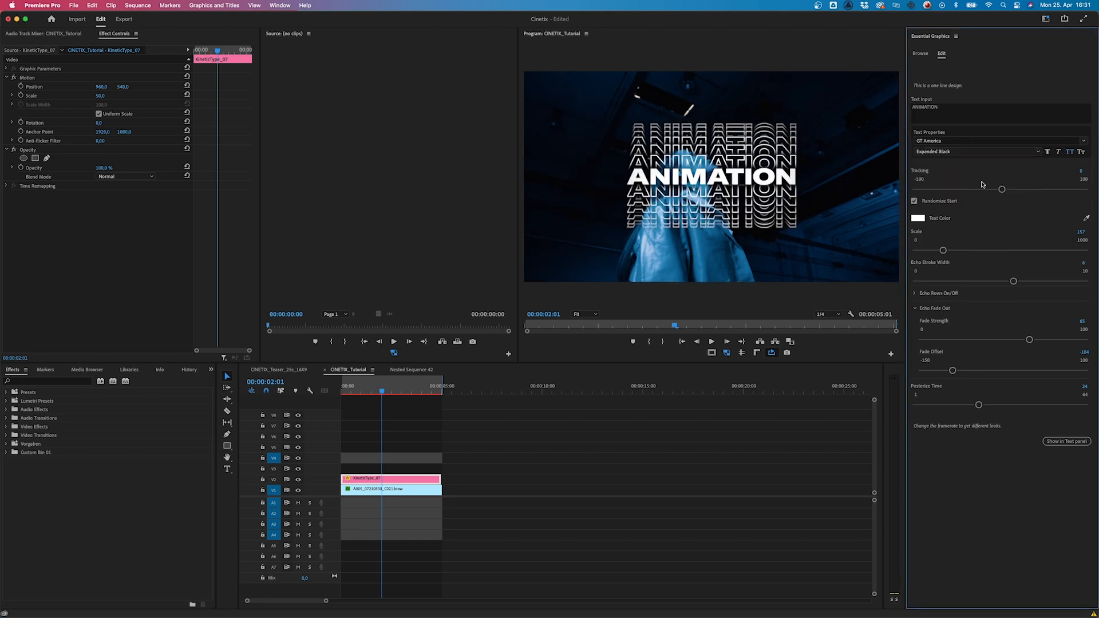
{"action": "mouse_move", "coordinate": [997, 152]}
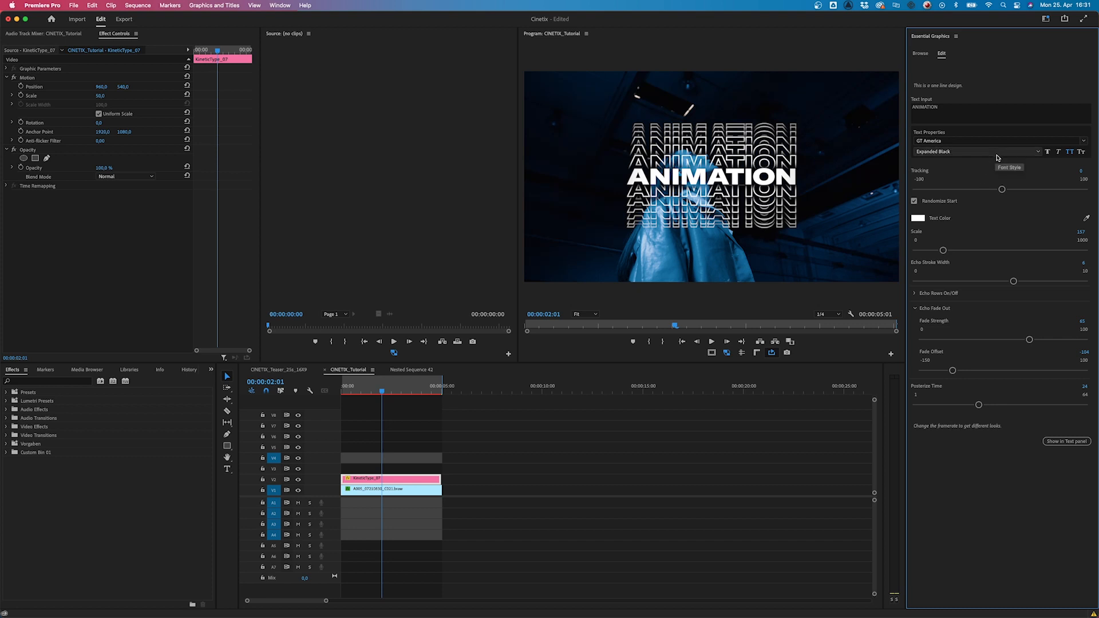
{"action": "mouse_move", "coordinate": [1044, 164]}
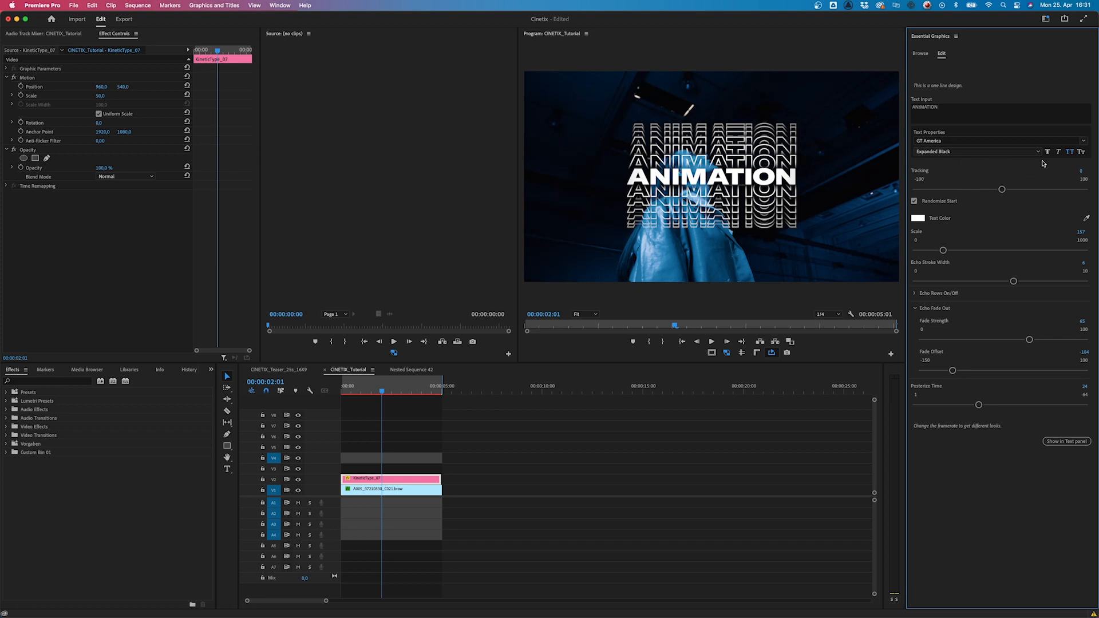
{"action": "mouse_move", "coordinate": [1070, 151]}
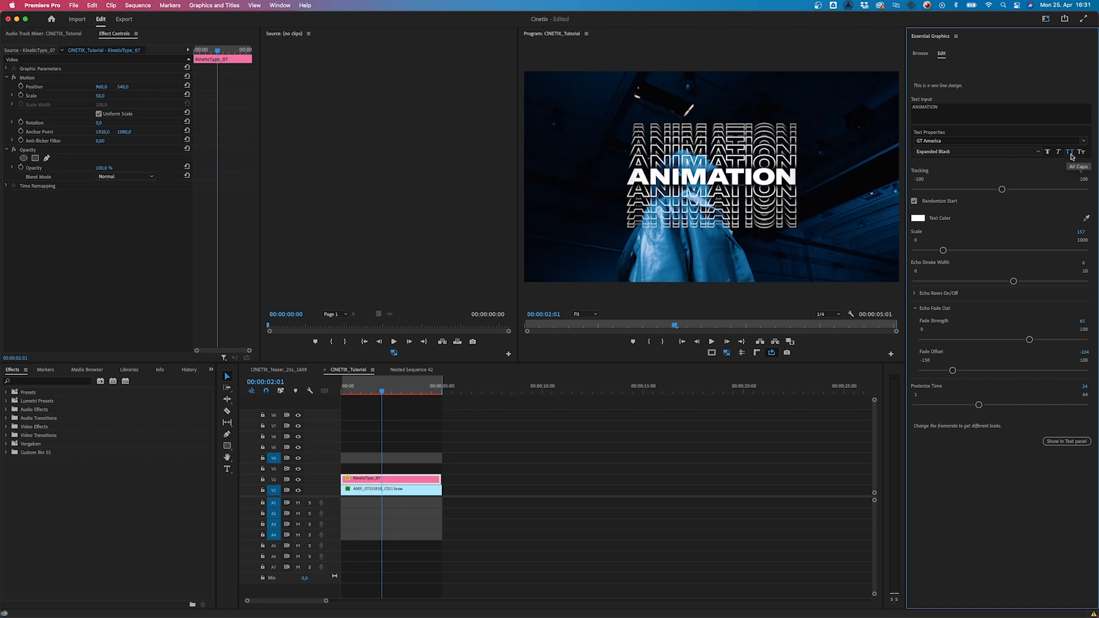
{"action": "mouse_move", "coordinate": [1059, 152]}
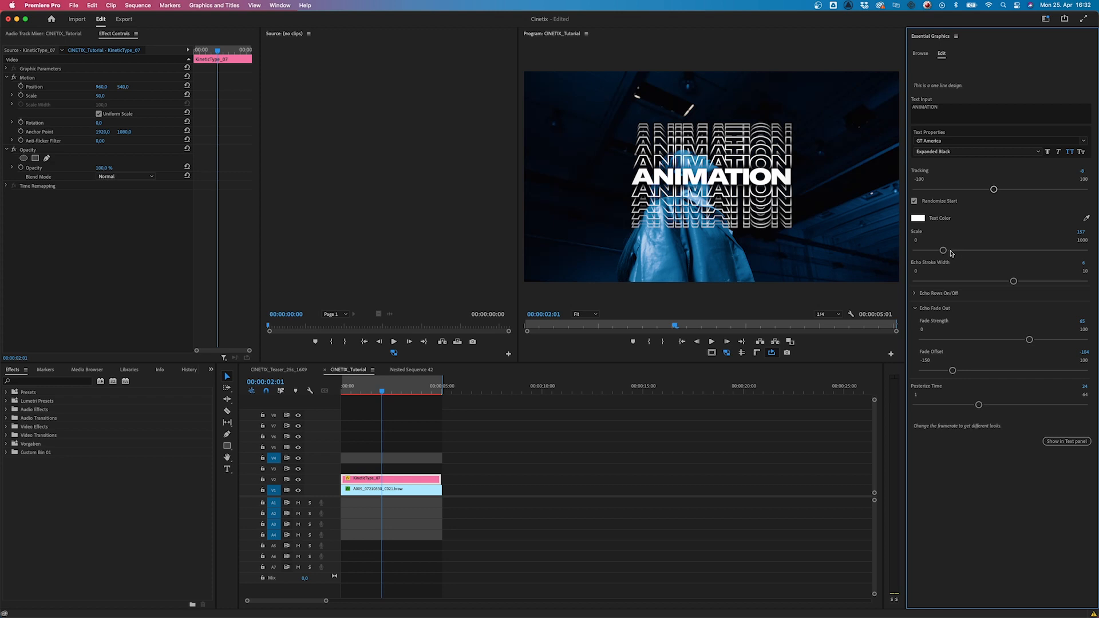
{"action": "mouse_move", "coordinate": [1036, 308]}
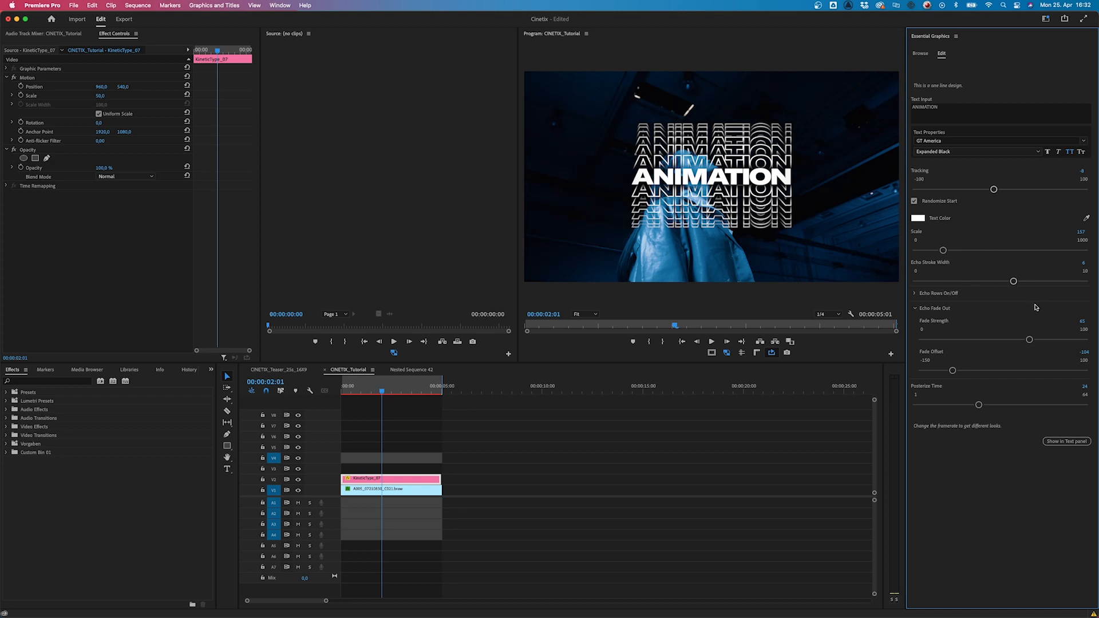
{"action": "mouse_move", "coordinate": [987, 268]}
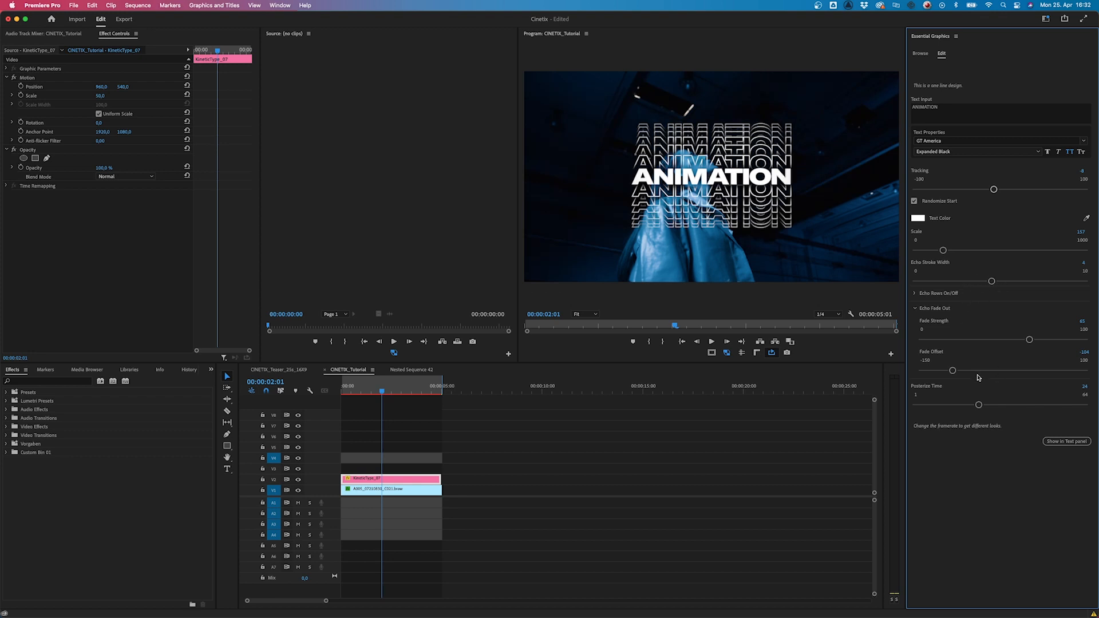
{"action": "mouse_move", "coordinate": [1041, 443]}
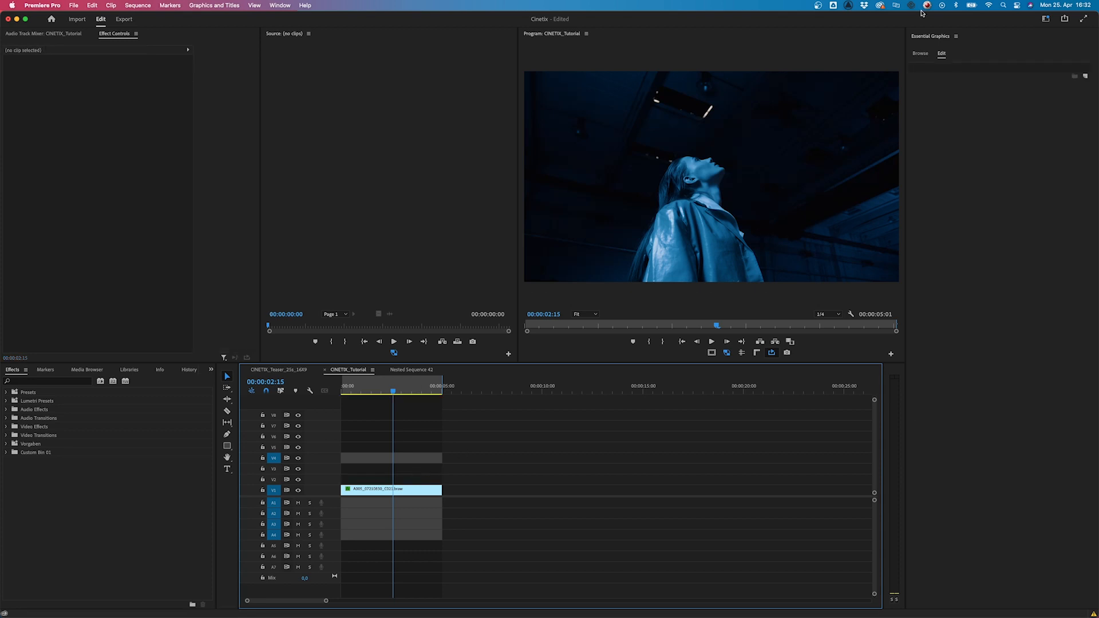
Find KineticType_21 in Essential Graphics Browse, add it to V2, and select the clip.
{"action": "left_click", "coordinate": [920, 53]}
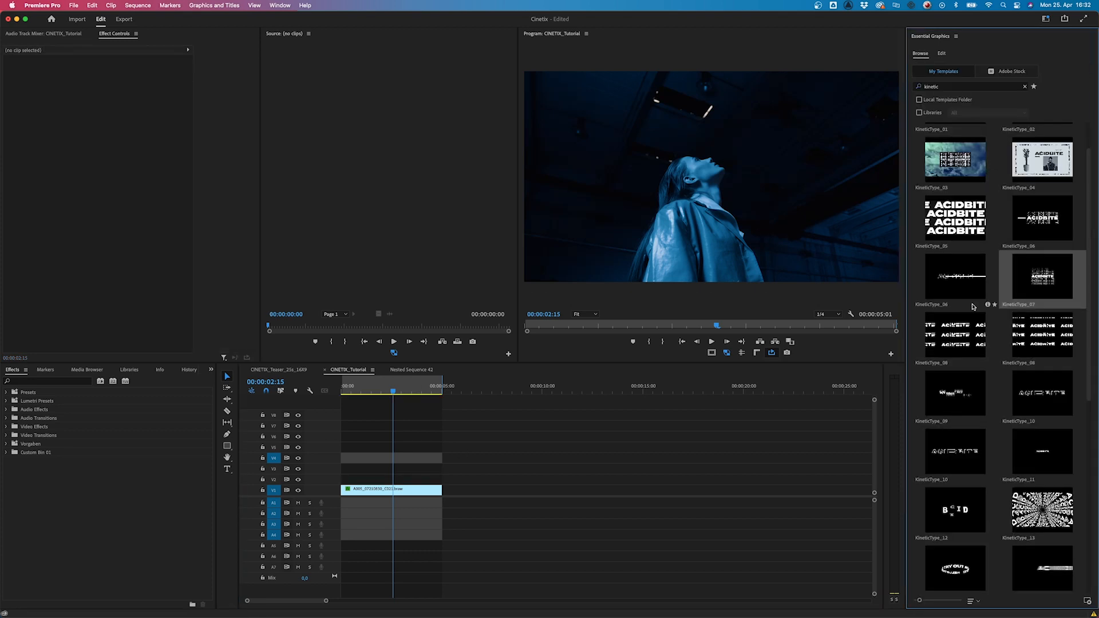
{"action": "scroll", "scroll_direction": "down", "scroll_amount": 3}
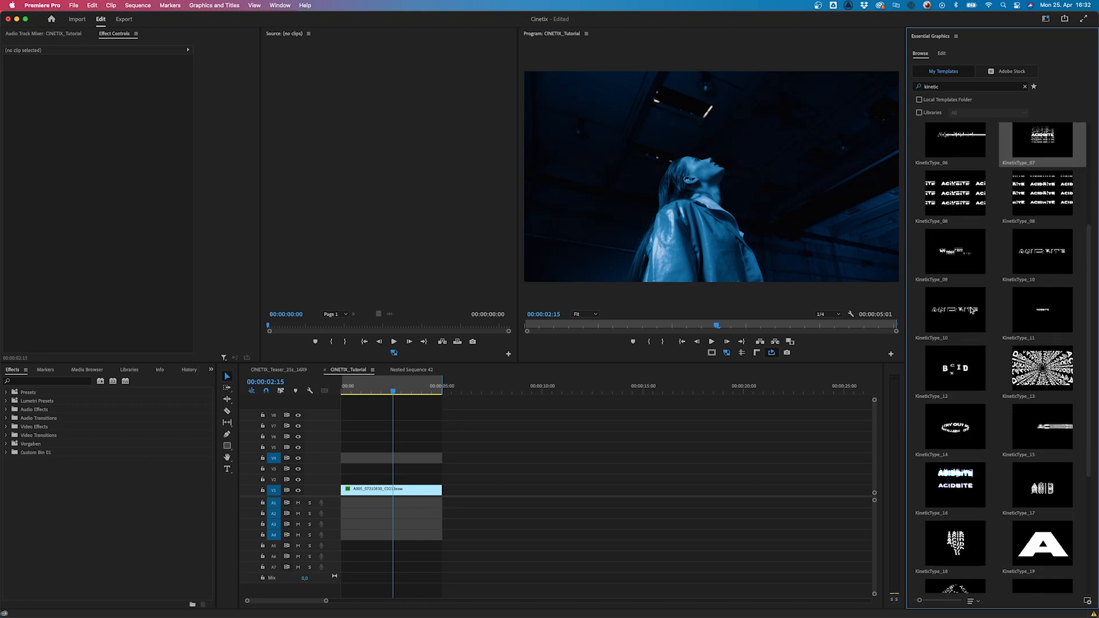
{"action": "scroll", "scroll_direction": "down", "scroll_amount": 3}
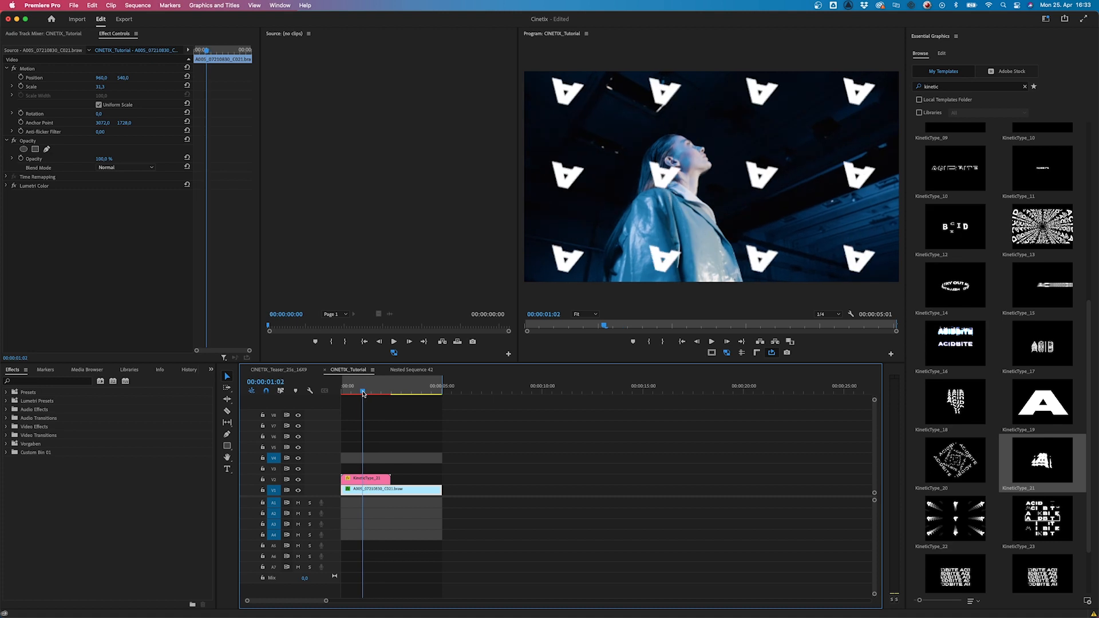
{"action": "left_click", "coordinate": [364, 478]}
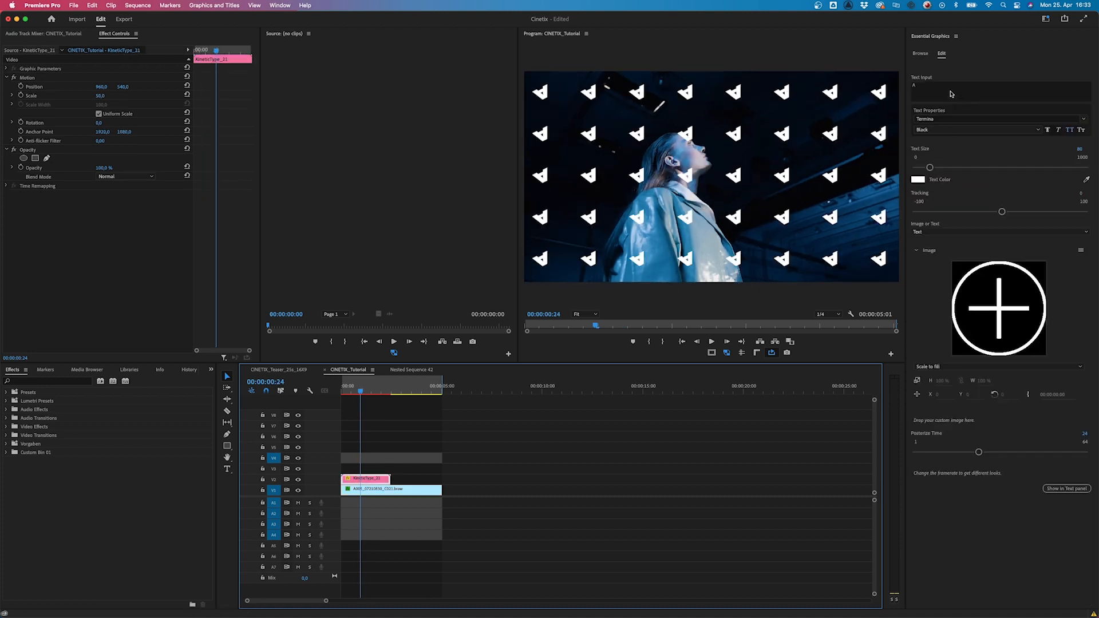
Enter ACIDBITE in the KineticType_21 Text Input field and commit it.
{"action": "left_click", "coordinate": [999, 92]}
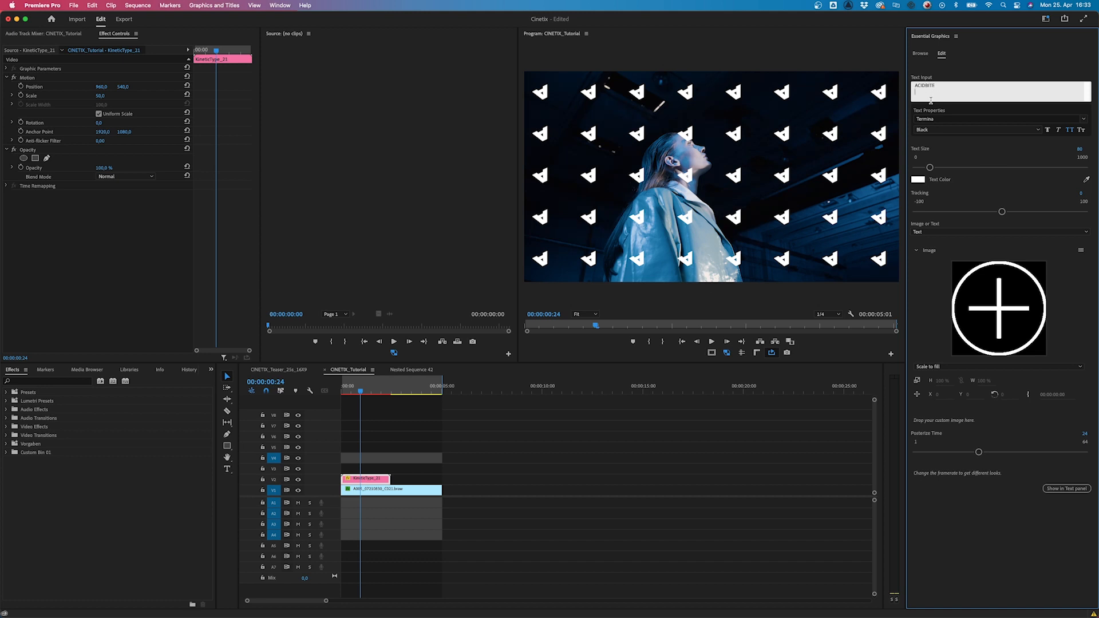
{"action": "left_click", "coordinate": [385, 412]}
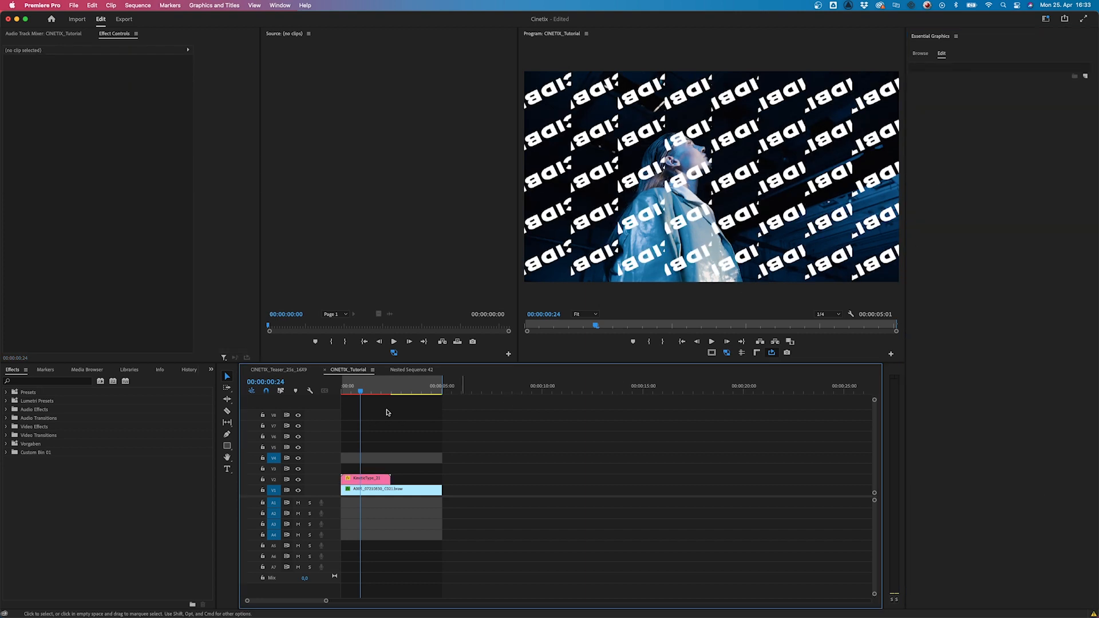
{"action": "left_click", "coordinate": [364, 479]}
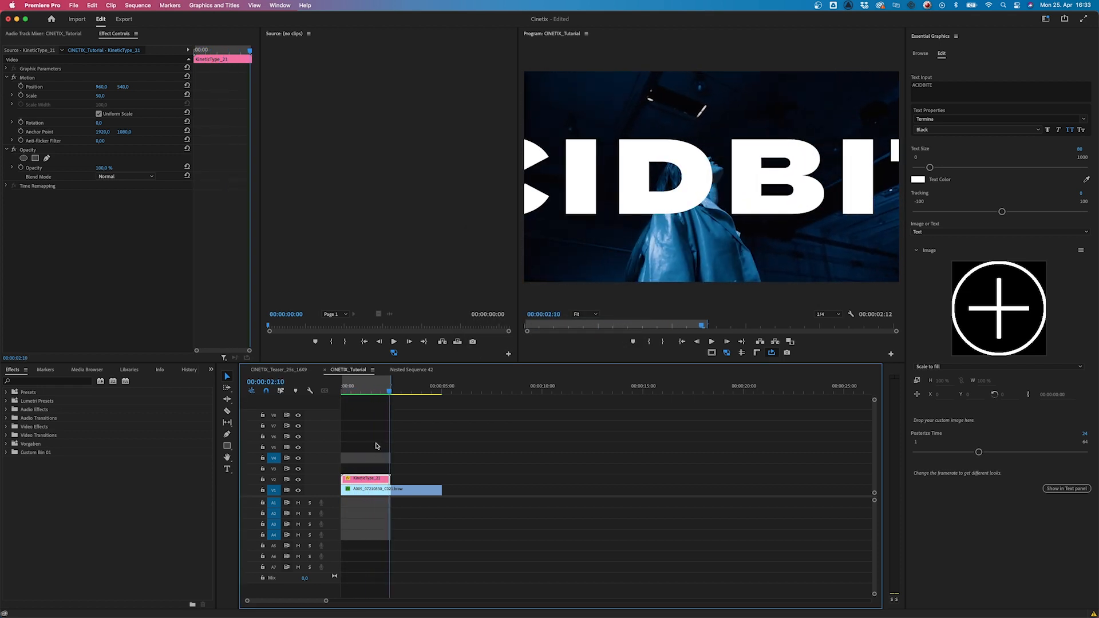
Lower the ACIDBITE Text Size from 80 to 28.
{"action": "left_click", "coordinate": [362, 386]}
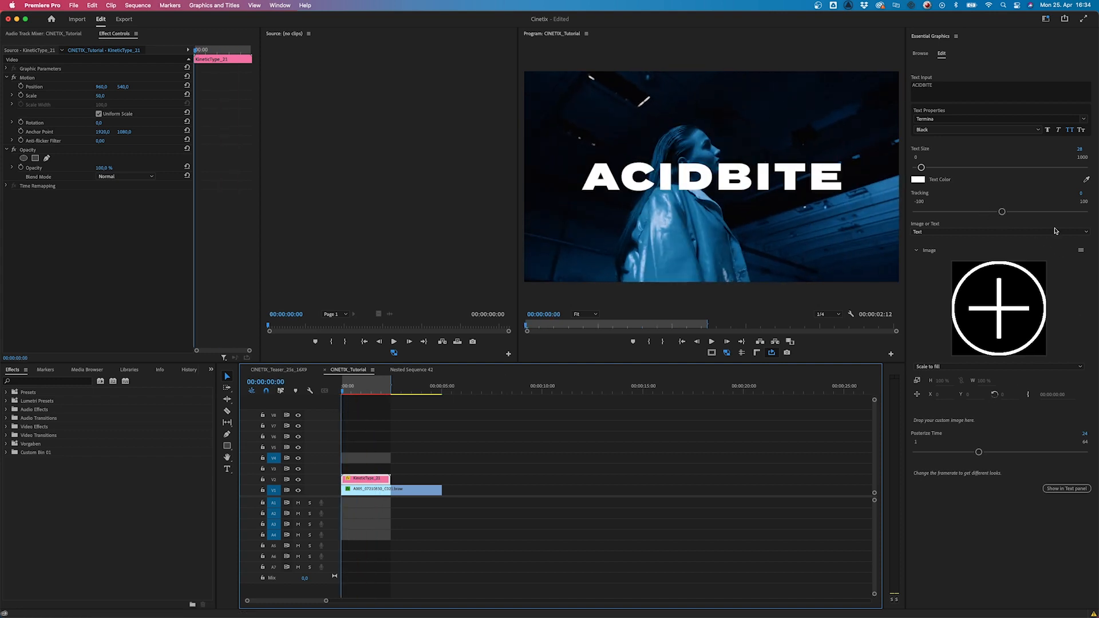
{"action": "mouse_move", "coordinate": [979, 264]}
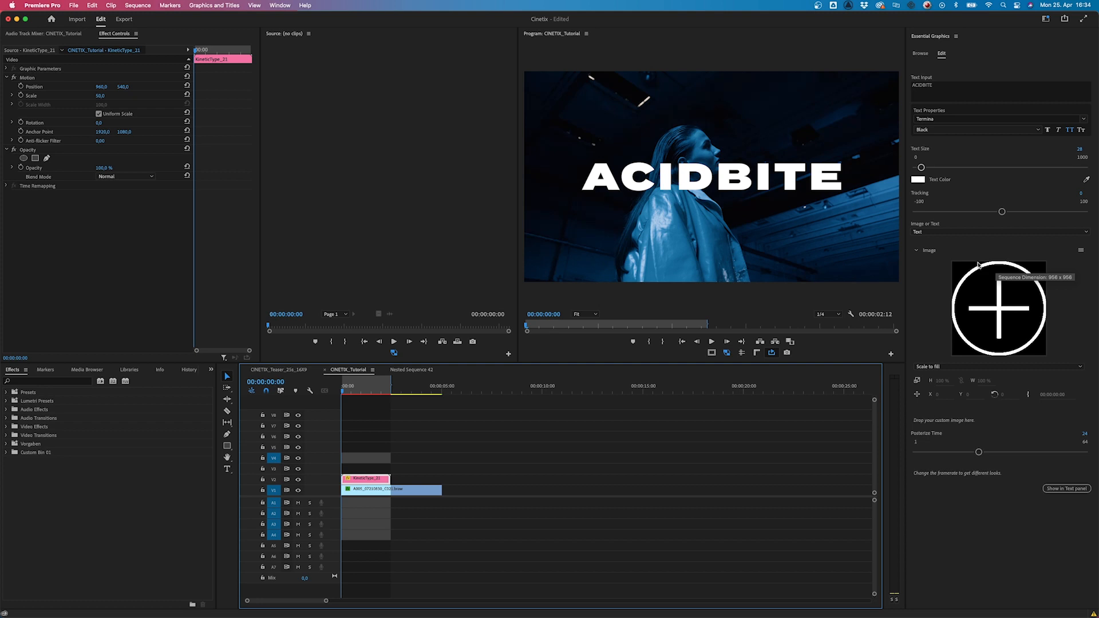
{"action": "mouse_move", "coordinate": [966, 240]}
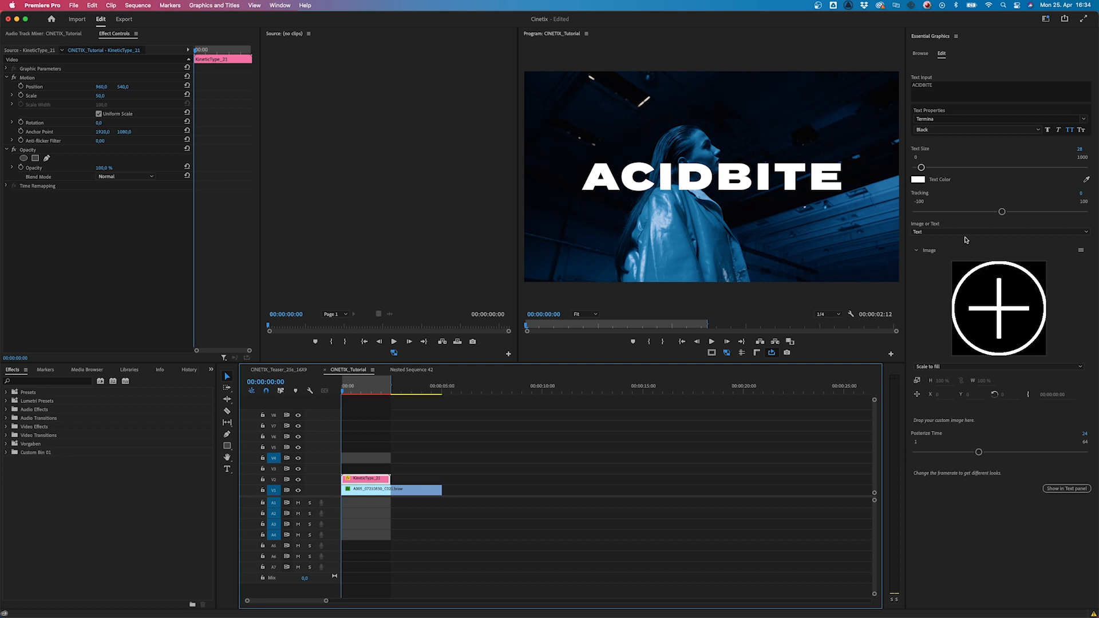
Switch KineticType_21 from Text to Image mode, keeping the image at Scale to fill.
{"action": "left_click", "coordinate": [999, 232]}
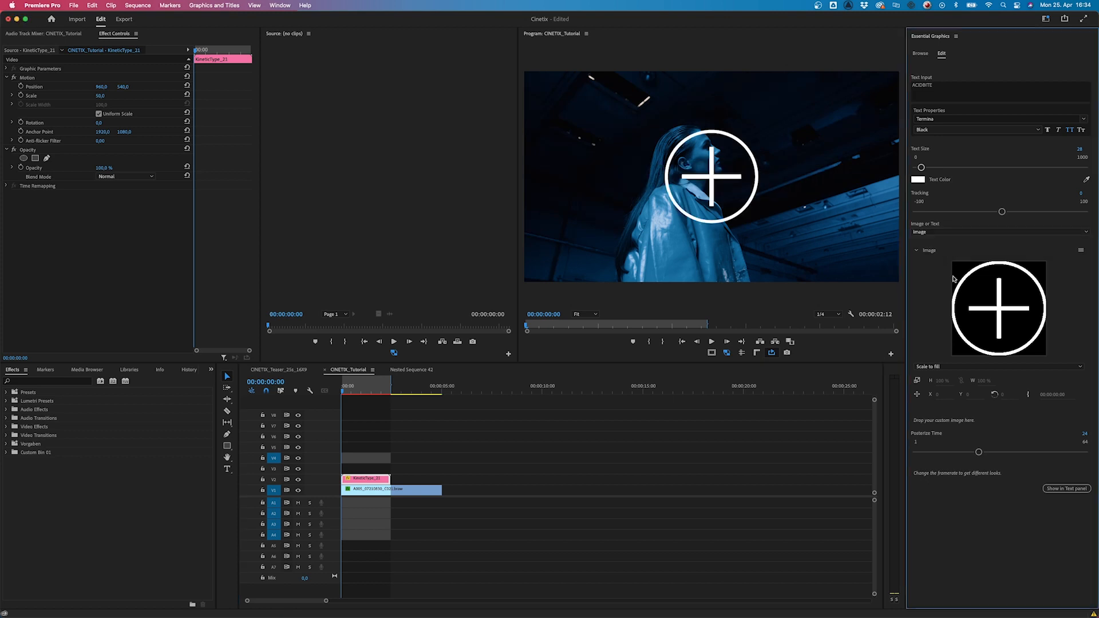
{"action": "mouse_move", "coordinate": [987, 317]}
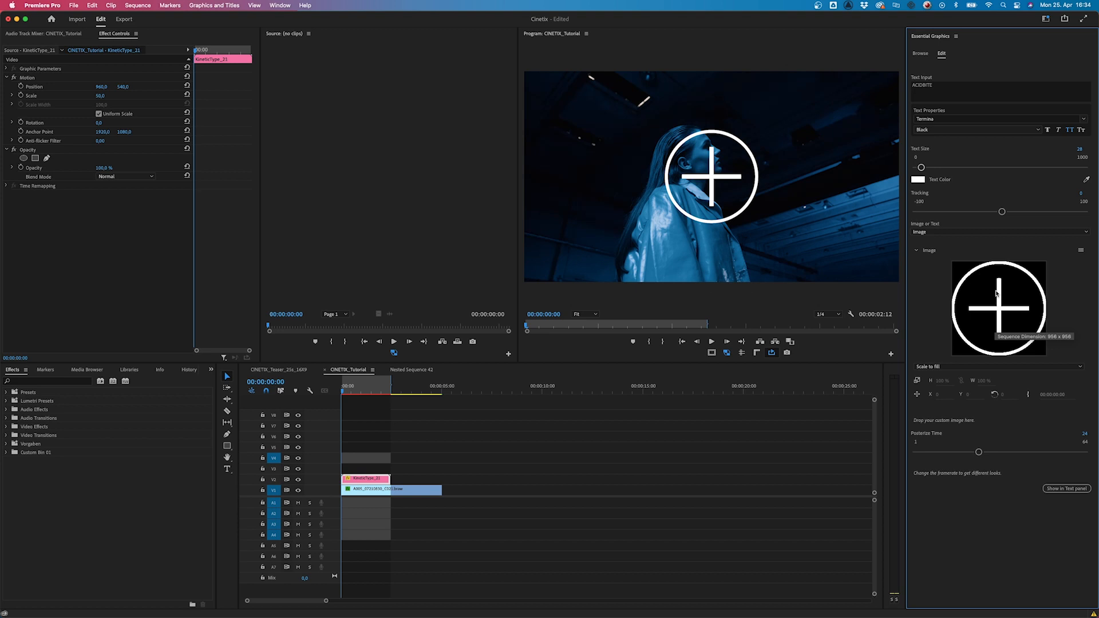
{"action": "mouse_move", "coordinate": [998, 309]}
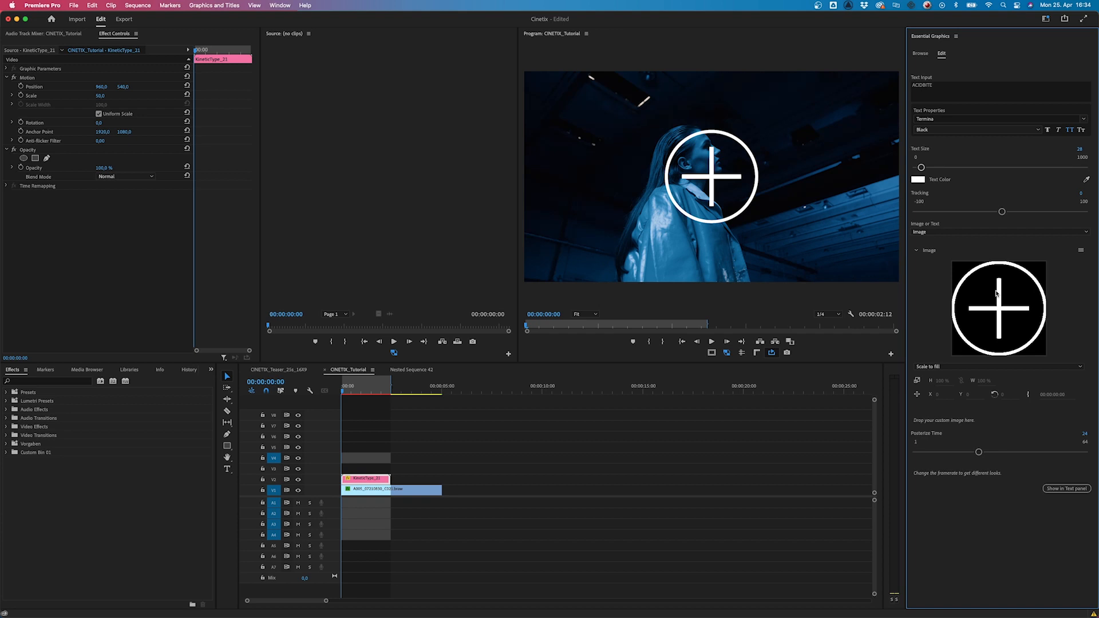
{"action": "mouse_move", "coordinate": [1014, 300]}
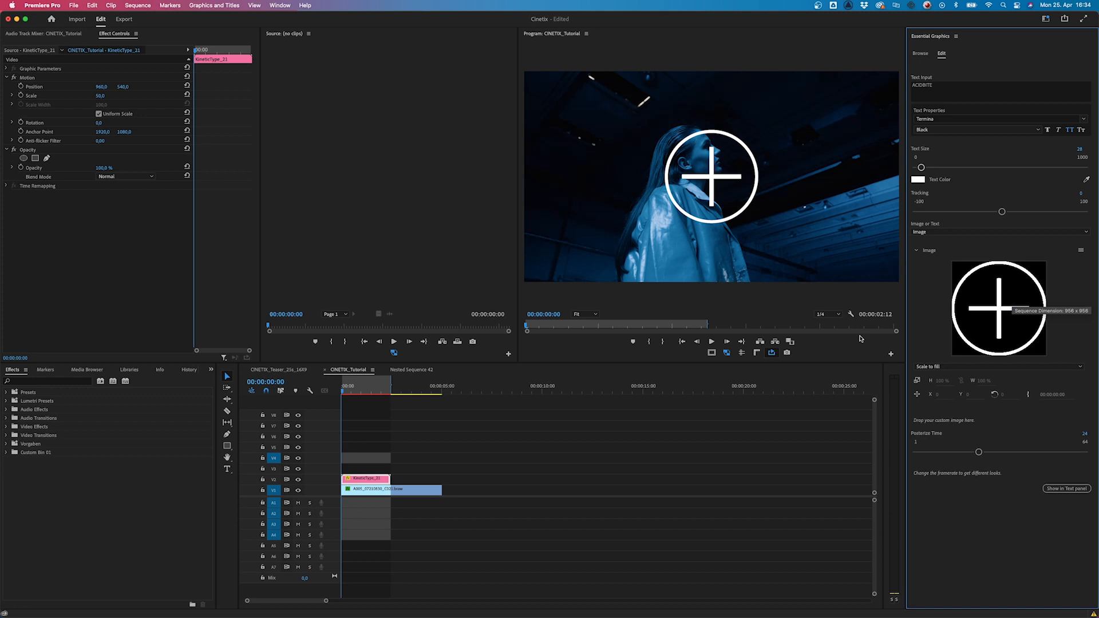
{"action": "left_click", "coordinate": [349, 386]}
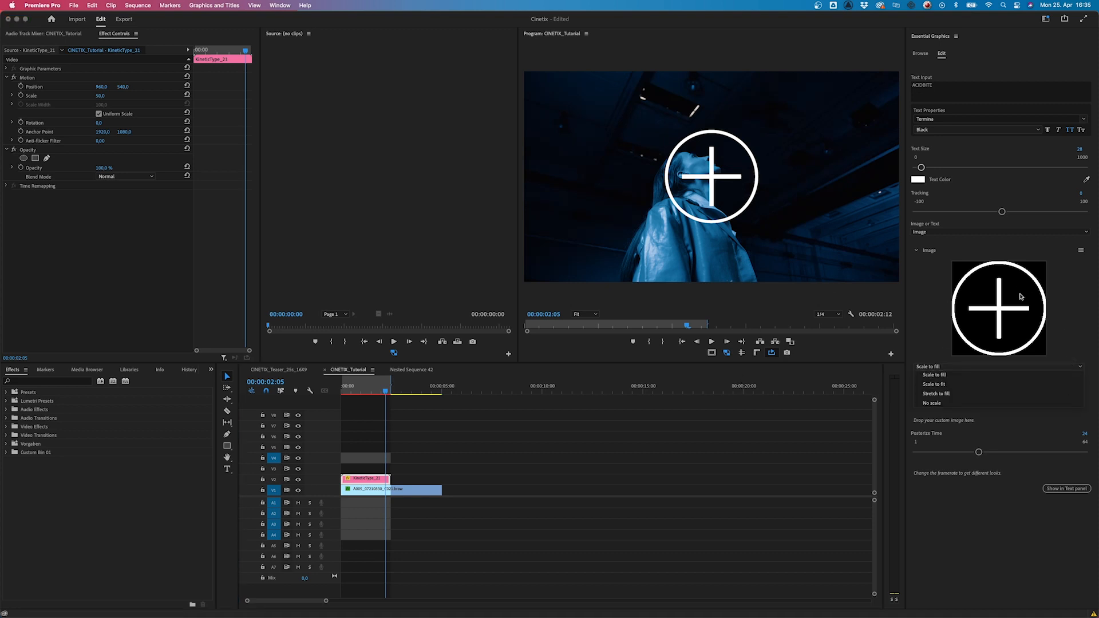
{"action": "left_click", "coordinate": [928, 366]}
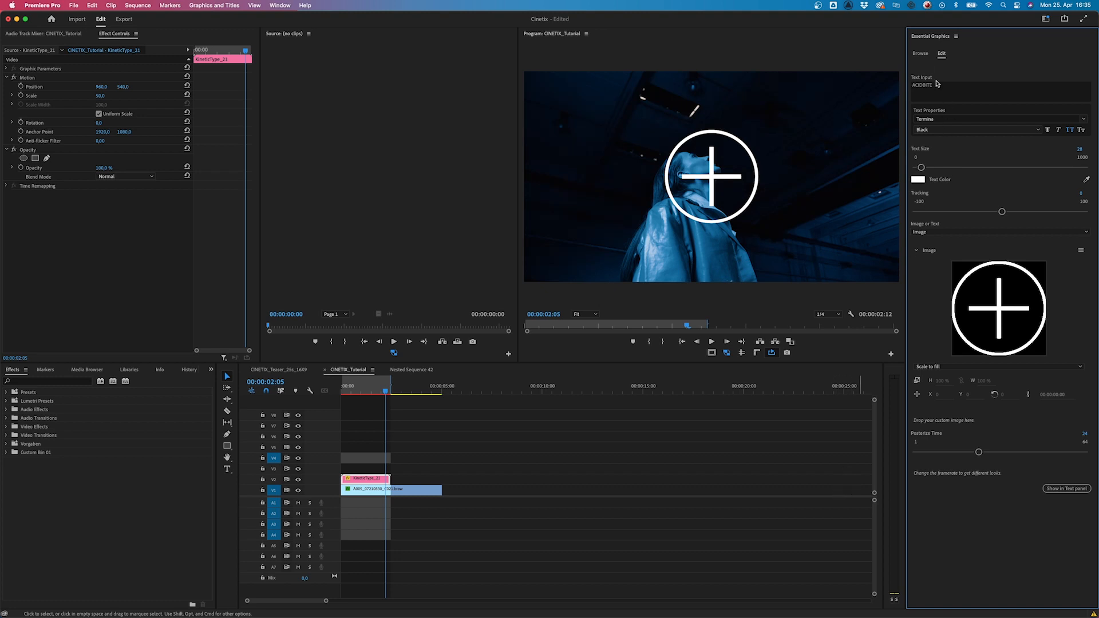
Add KineticType_13 from the template library to V2 and select its clip.
{"action": "left_click", "coordinate": [920, 53]}
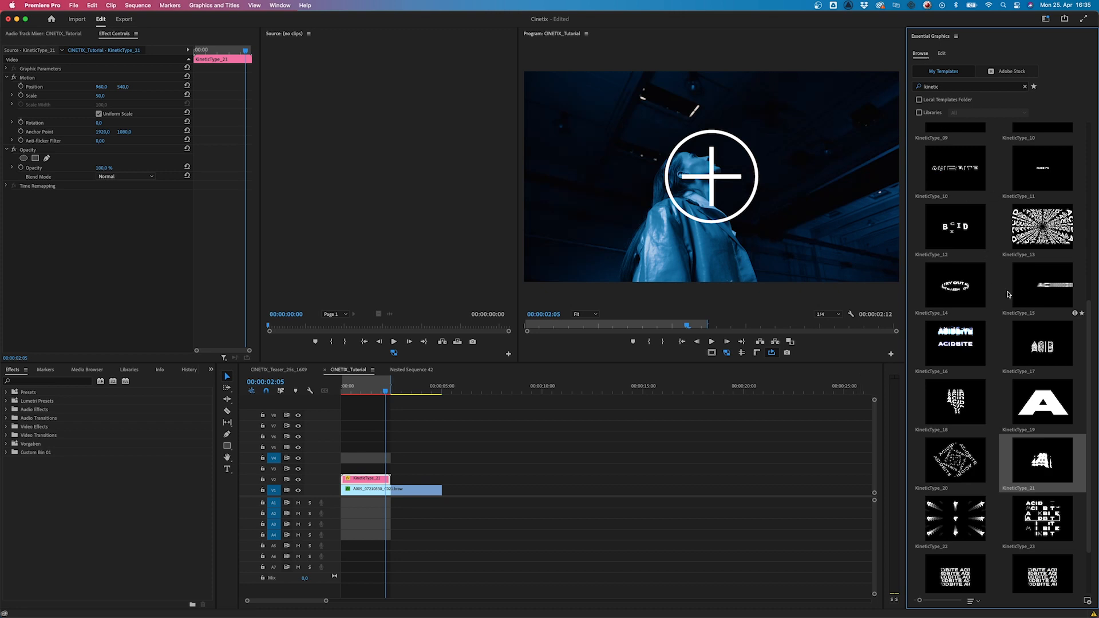
{"action": "mouse_move", "coordinate": [995, 374]}
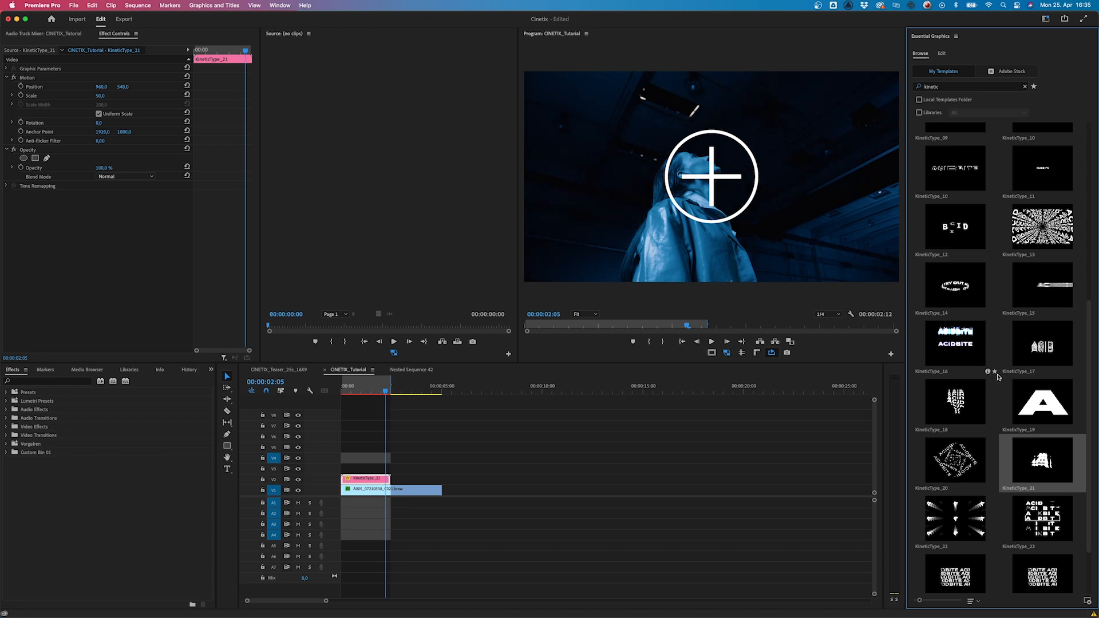
{"action": "scroll", "scroll_direction": "down", "scroll_amount": 3}
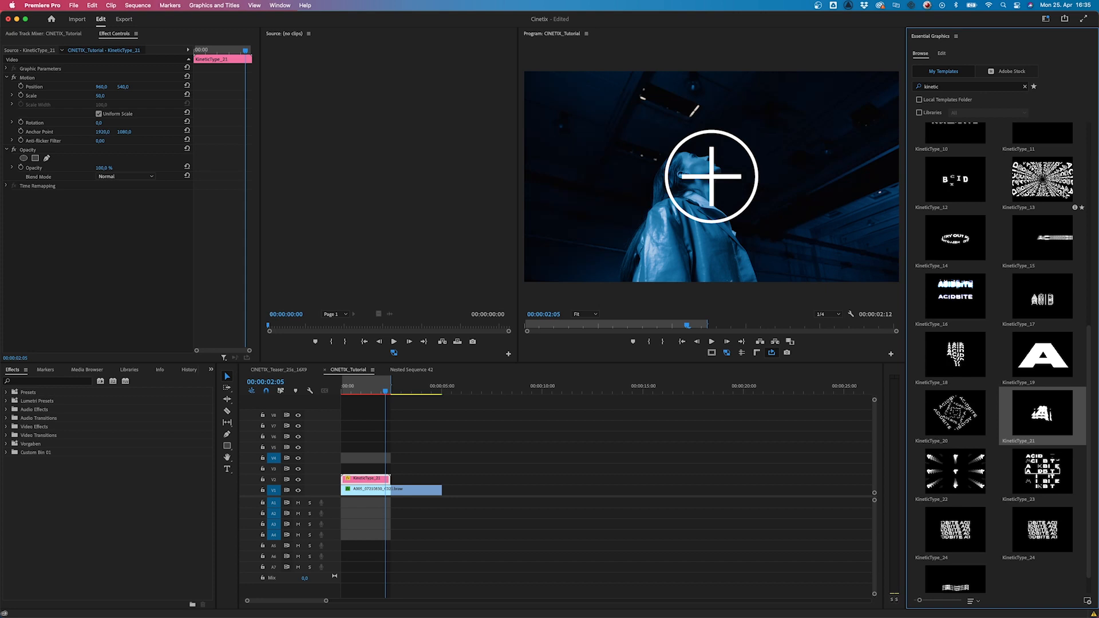
{"action": "mouse_move", "coordinate": [1042, 178]}
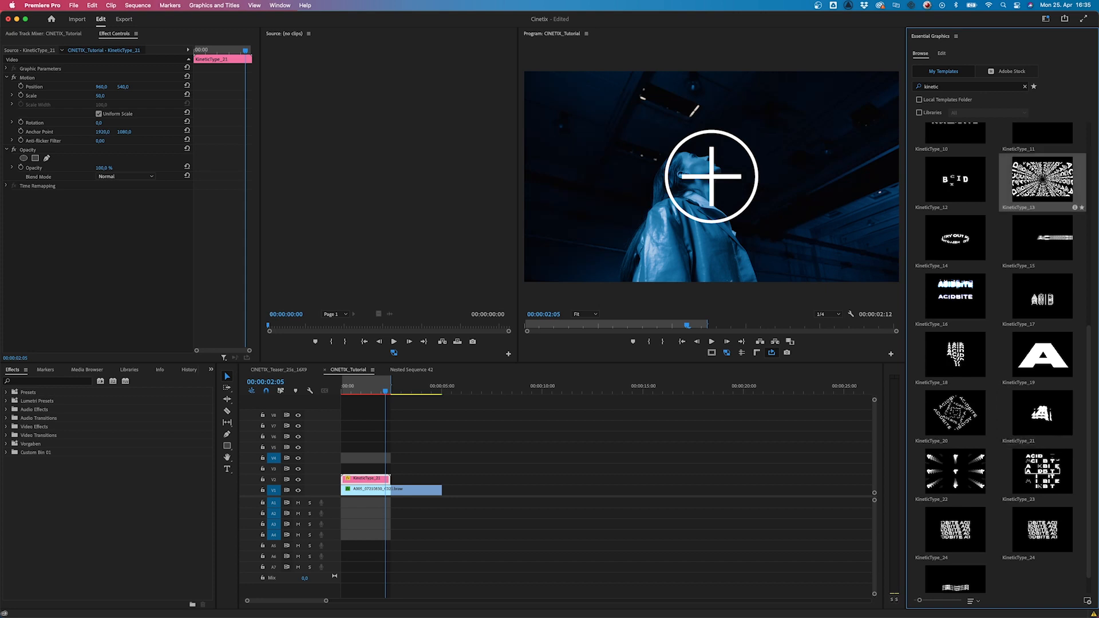
{"action": "scroll", "scroll_direction": "up", "scroll_amount": 3}
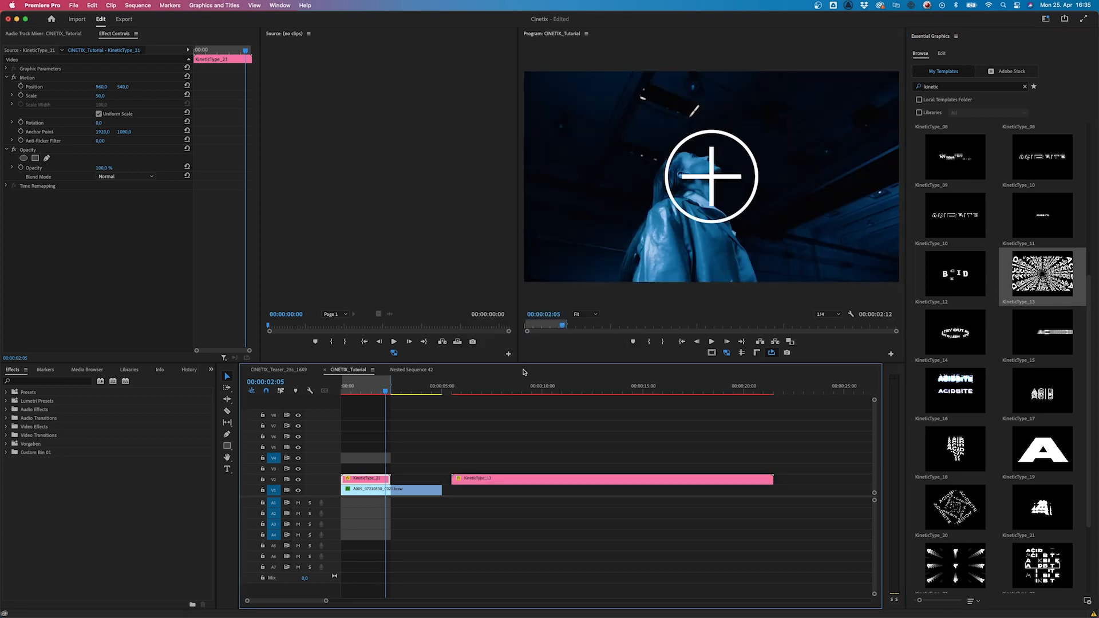
{"action": "left_click", "coordinate": [514, 387]}
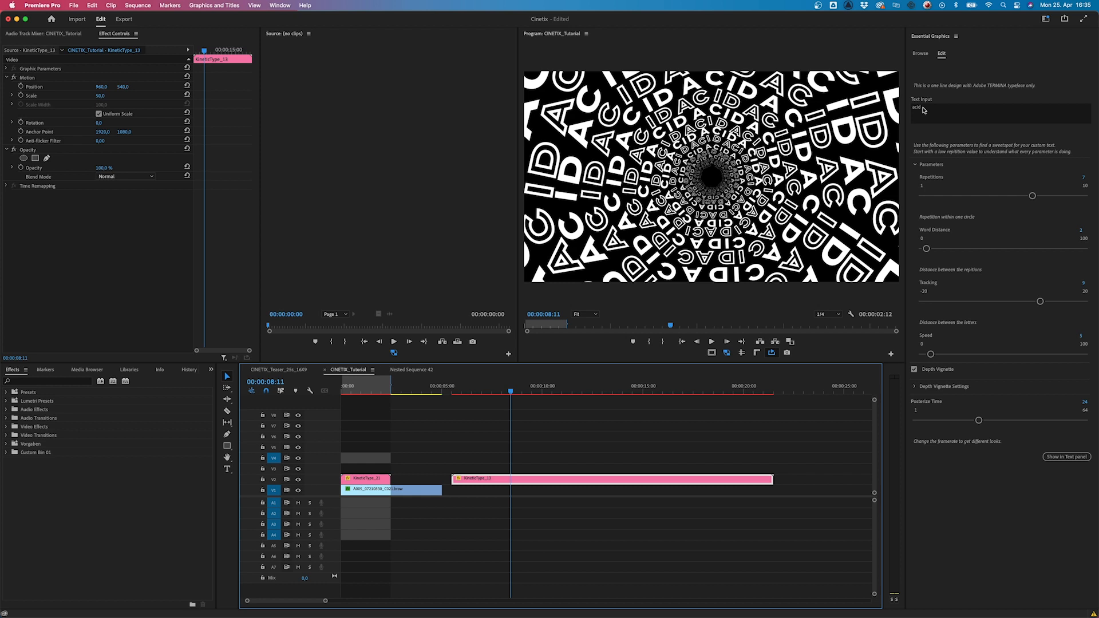
{"action": "mouse_move", "coordinate": [1020, 195]}
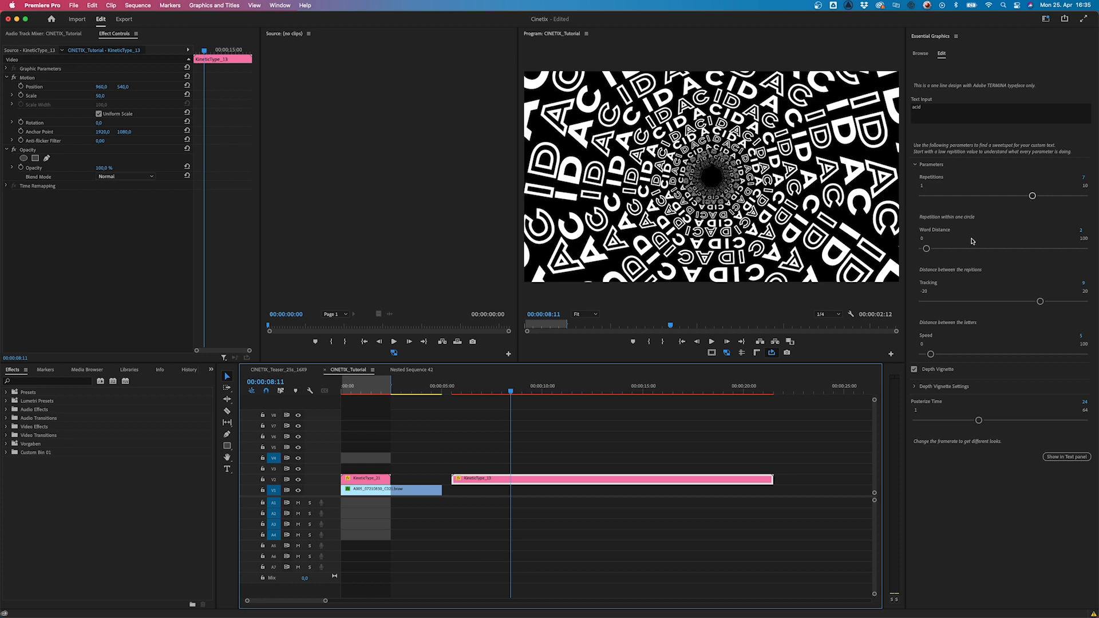
{"action": "mouse_move", "coordinate": [946, 275]}
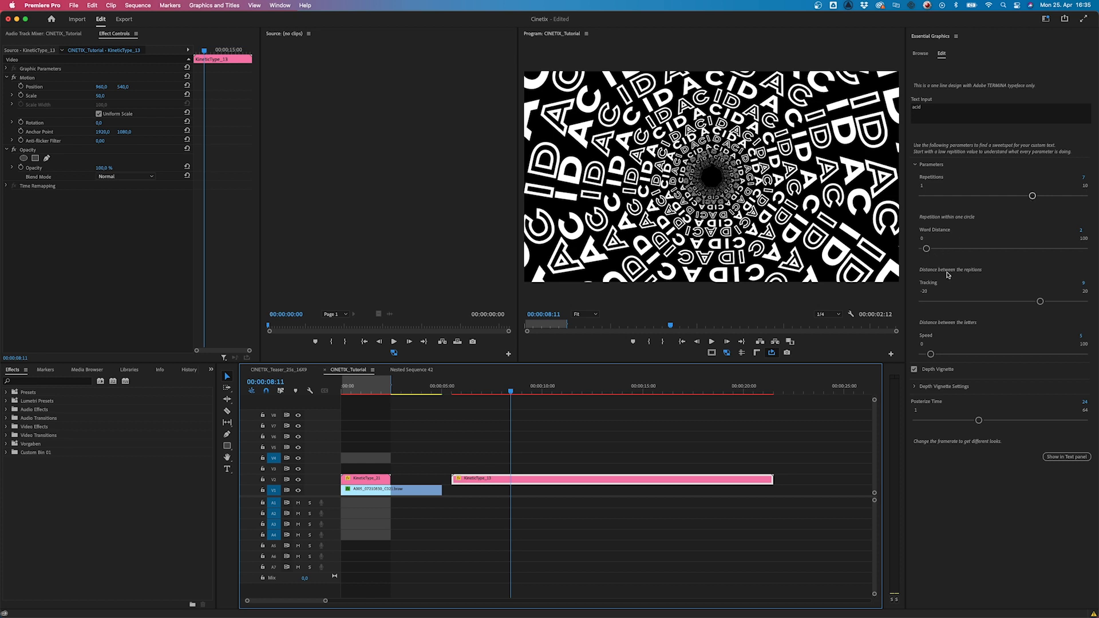
{"action": "mouse_move", "coordinate": [834, 311]}
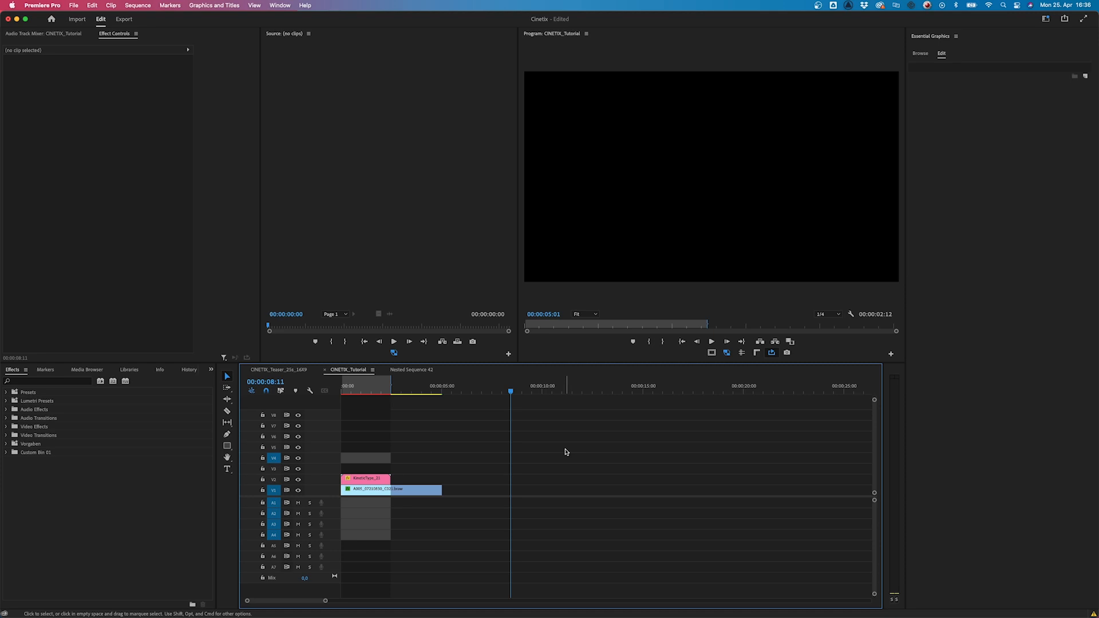
{"action": "mouse_move", "coordinate": [379, 420]}
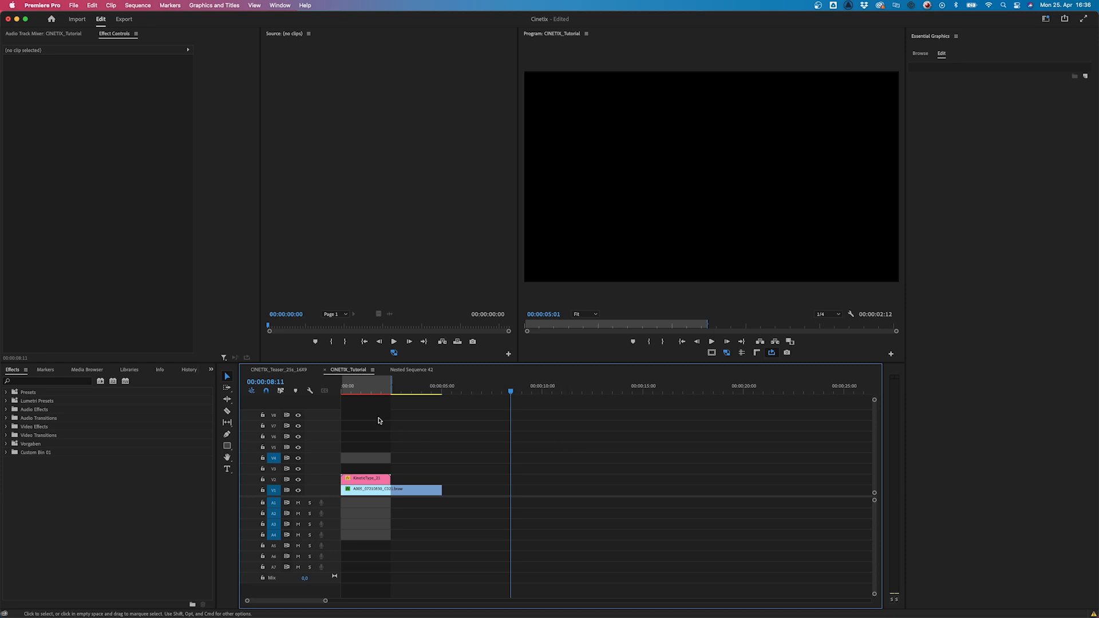
Launch After Effects from the Dock, opening an empty untitled project.
{"action": "left_click", "coordinate": [390, 489]}
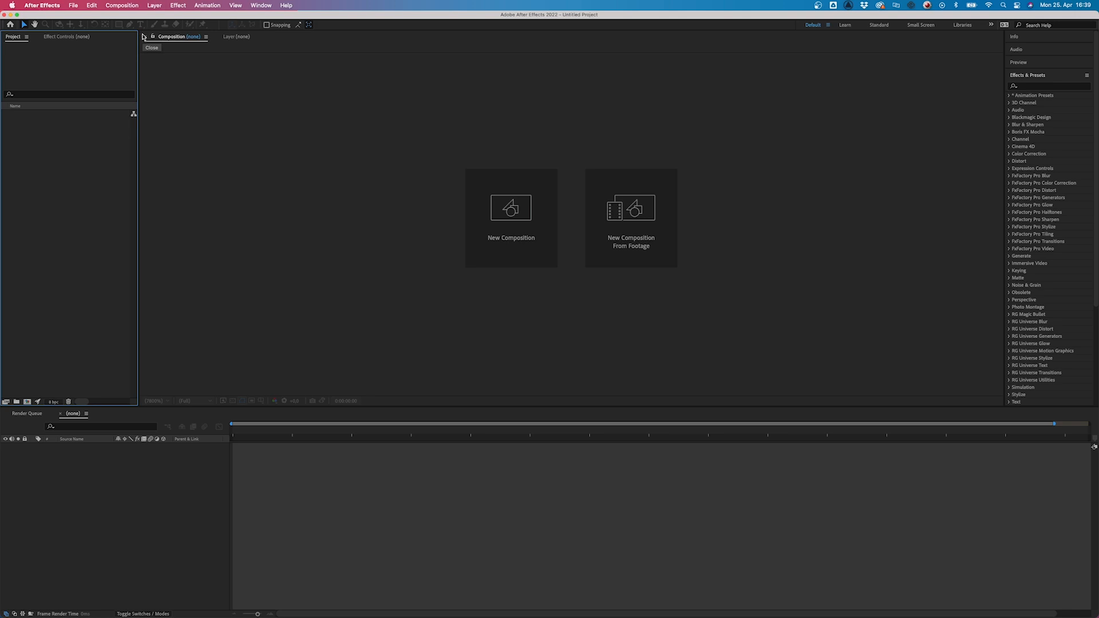
Start File > Open Project and browse into ACIDBITE Dropbox > Produkte.
{"action": "left_click", "coordinate": [91, 5]}
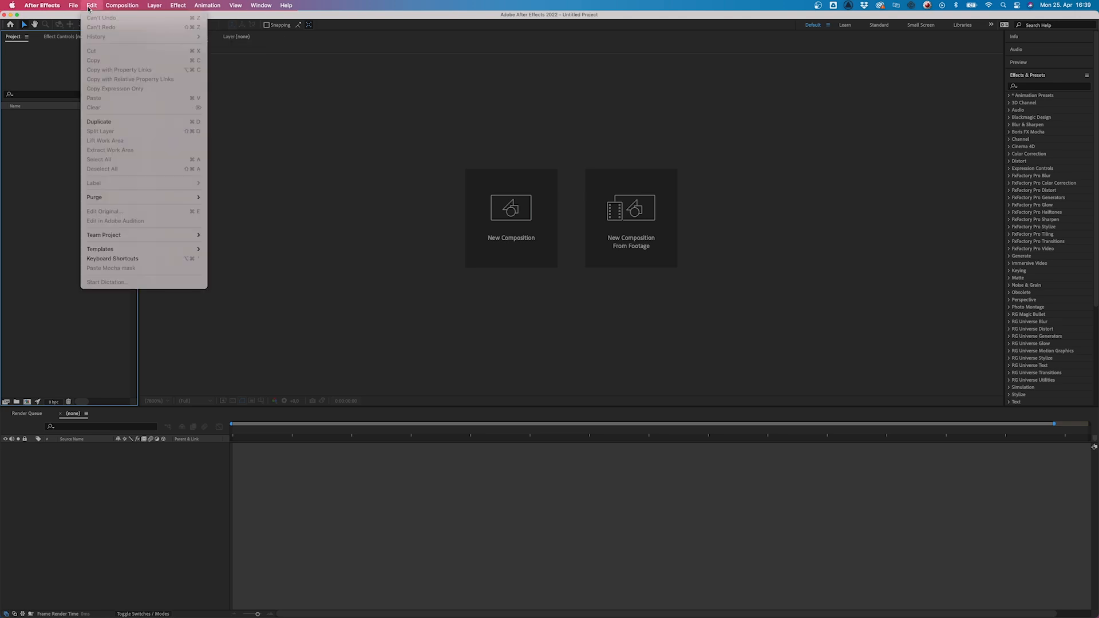
{"action": "left_click", "coordinate": [73, 6]}
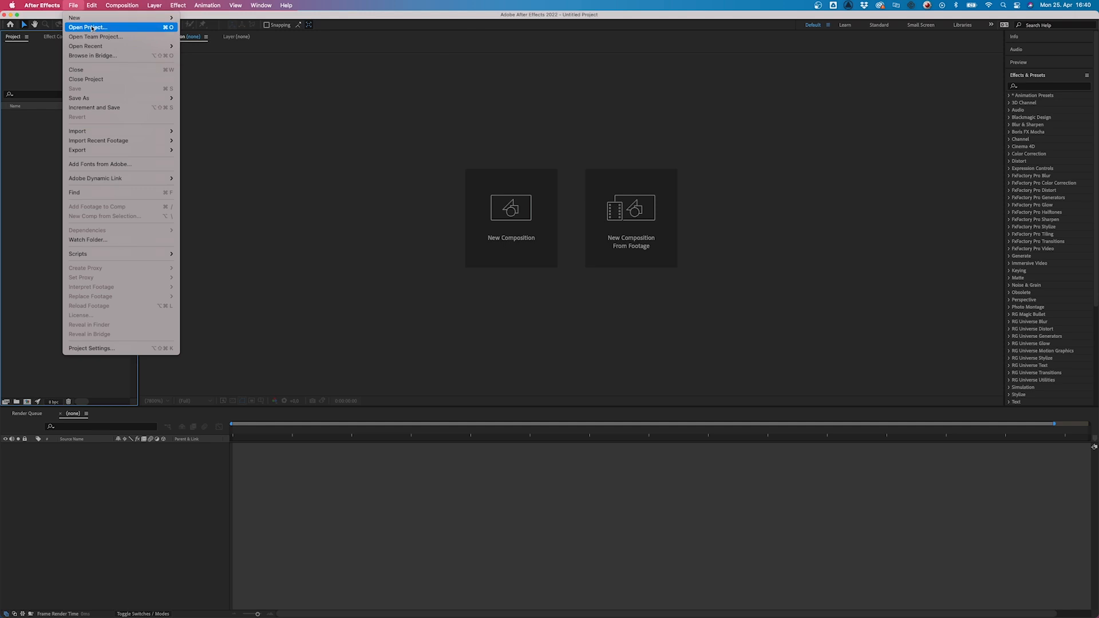
{"action": "left_click", "coordinate": [87, 27]}
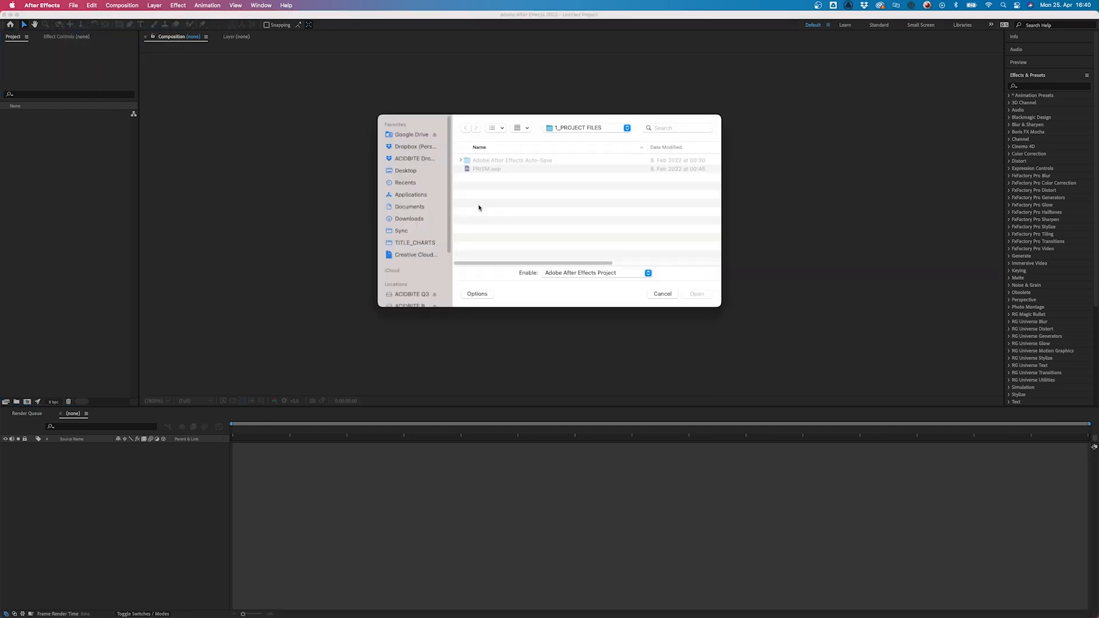
{"action": "left_click", "coordinate": [416, 158]}
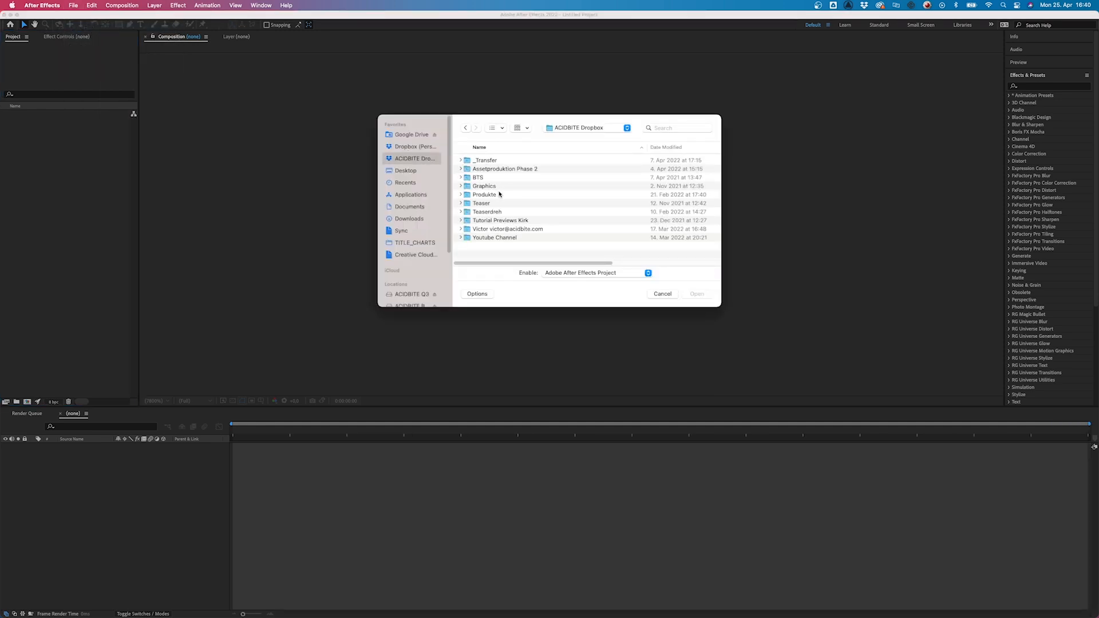
{"action": "double_click", "coordinate": [484, 194]}
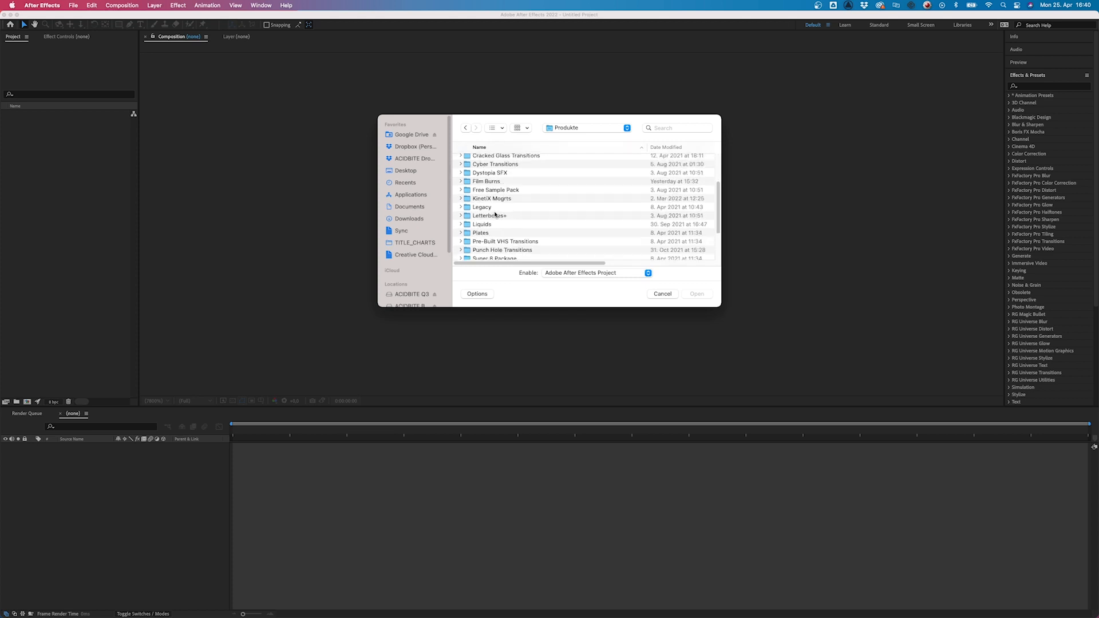
Open KineticType_06.mogrt from KinetiX Mogrts > Assets.
{"action": "double_click", "coordinate": [491, 198]}
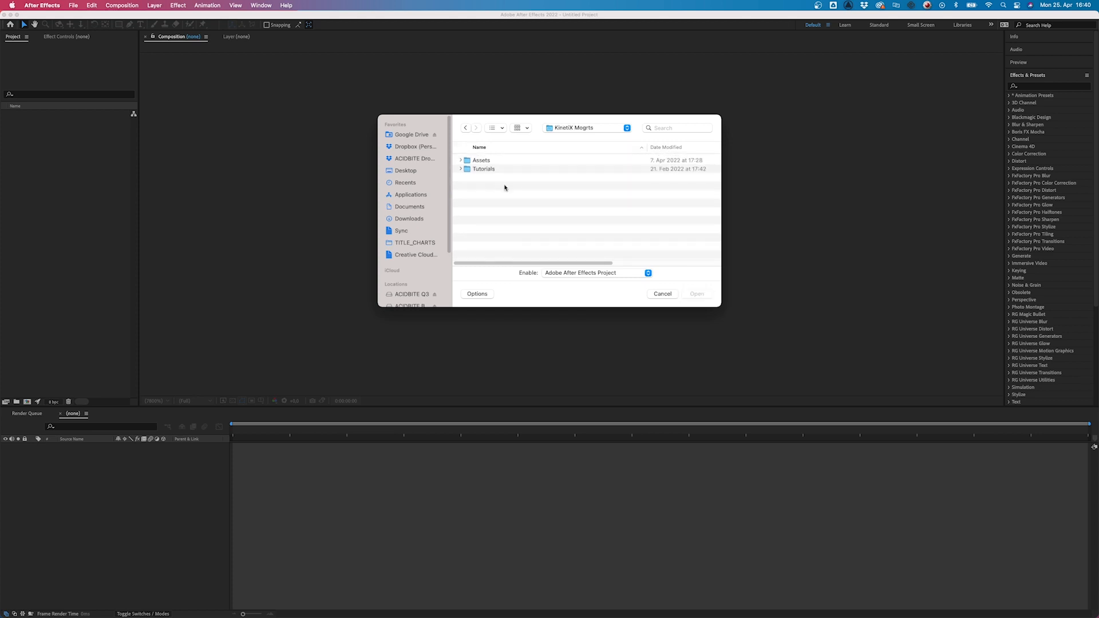
{"action": "double_click", "coordinate": [481, 159]}
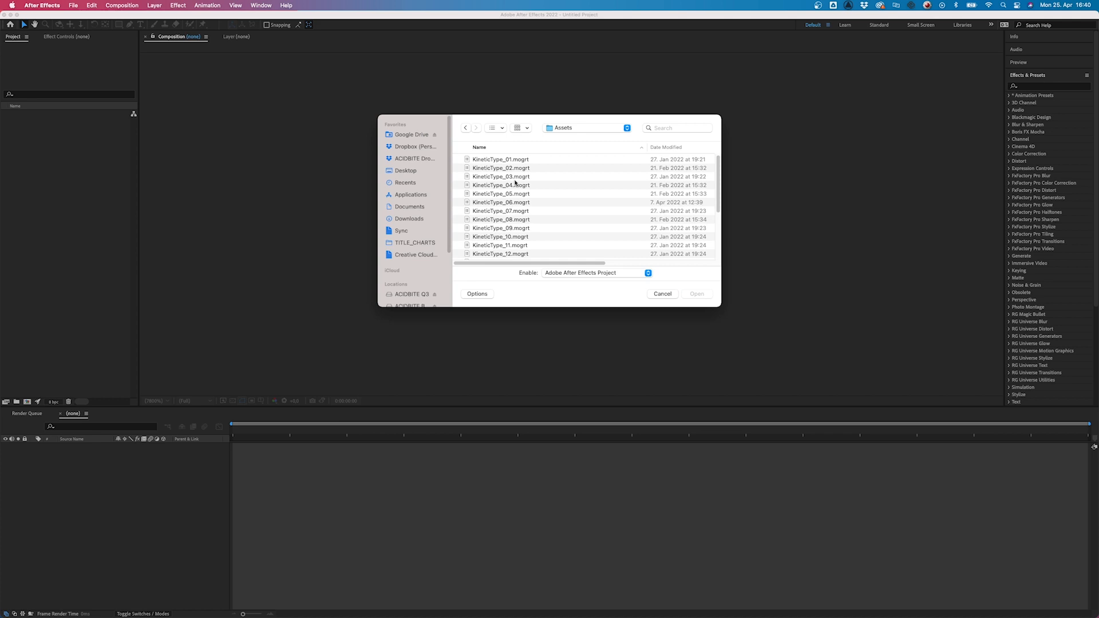
{"action": "mouse_move", "coordinate": [515, 217]}
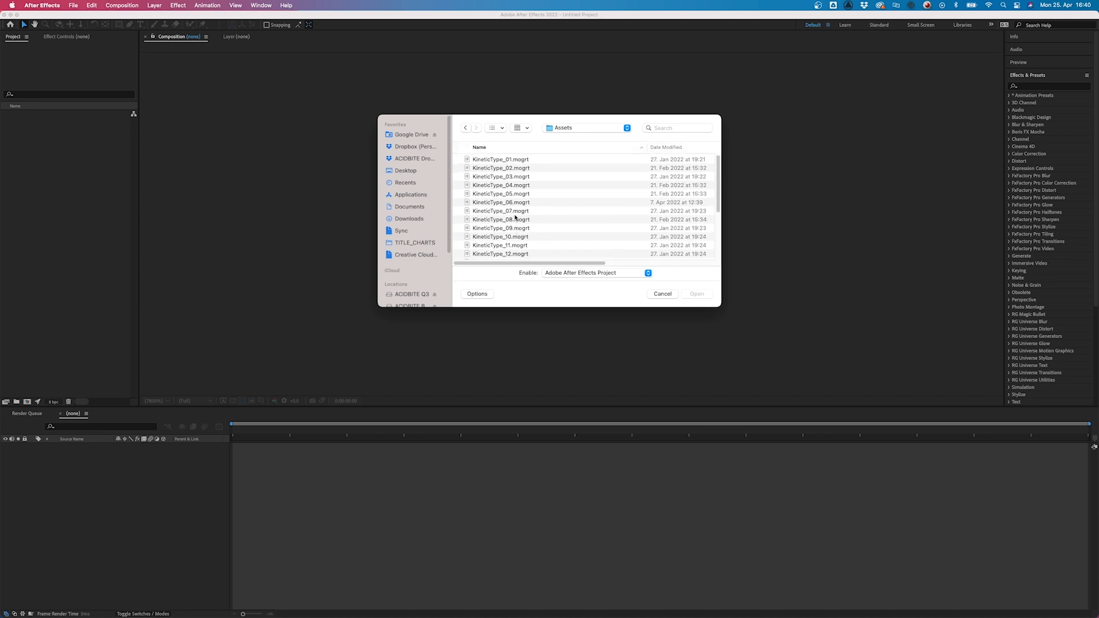
{"action": "left_click", "coordinate": [501, 193]}
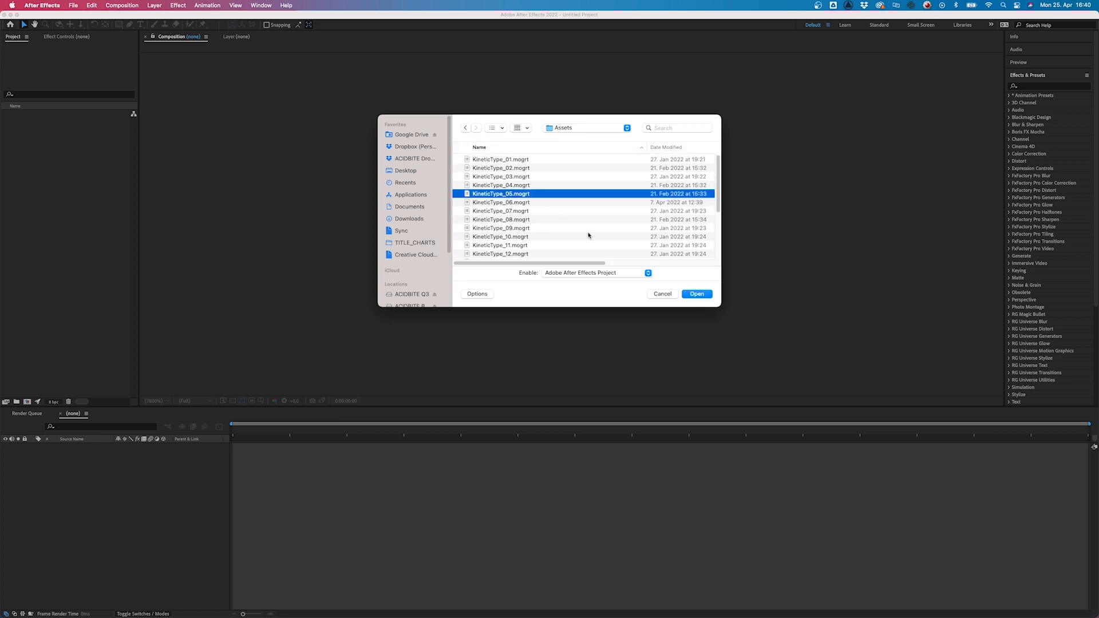
{"action": "left_click", "coordinate": [500, 202]}
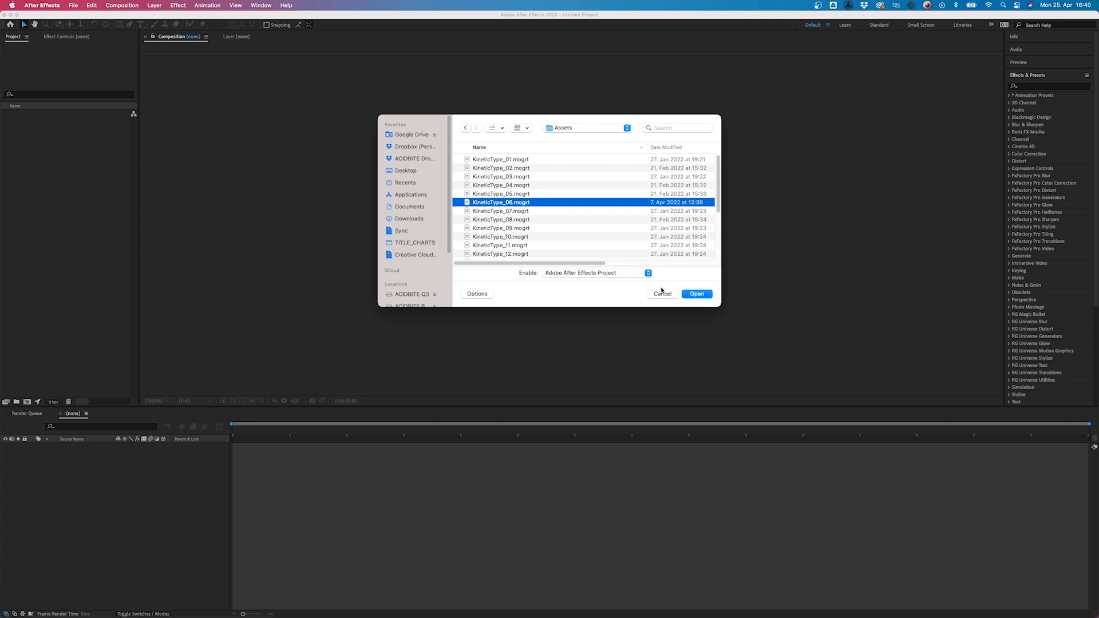
{"action": "left_click", "coordinate": [695, 293]}
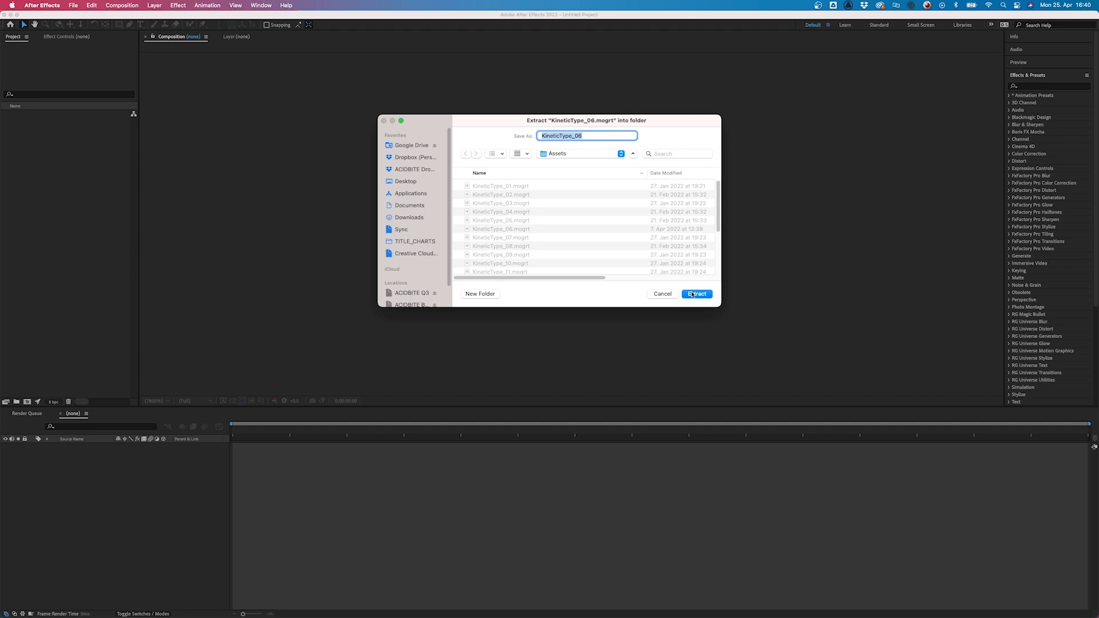
Extract KineticType_06 into its own folder, opening the ACIDBITE text project.
{"action": "left_click", "coordinate": [695, 294]}
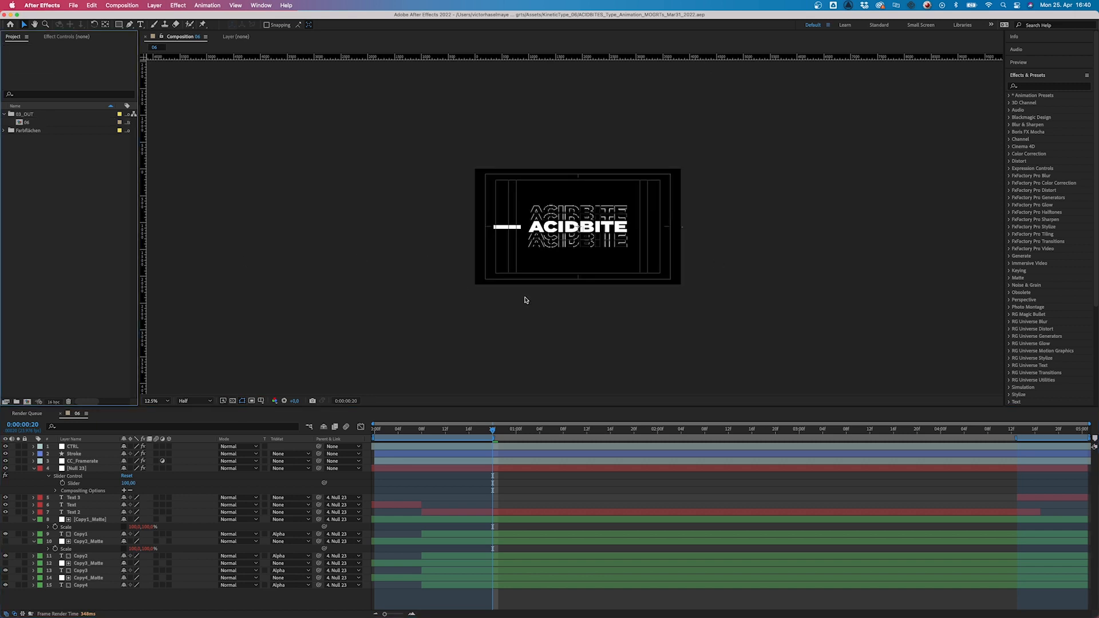
{"action": "mouse_move", "coordinate": [118, 505]}
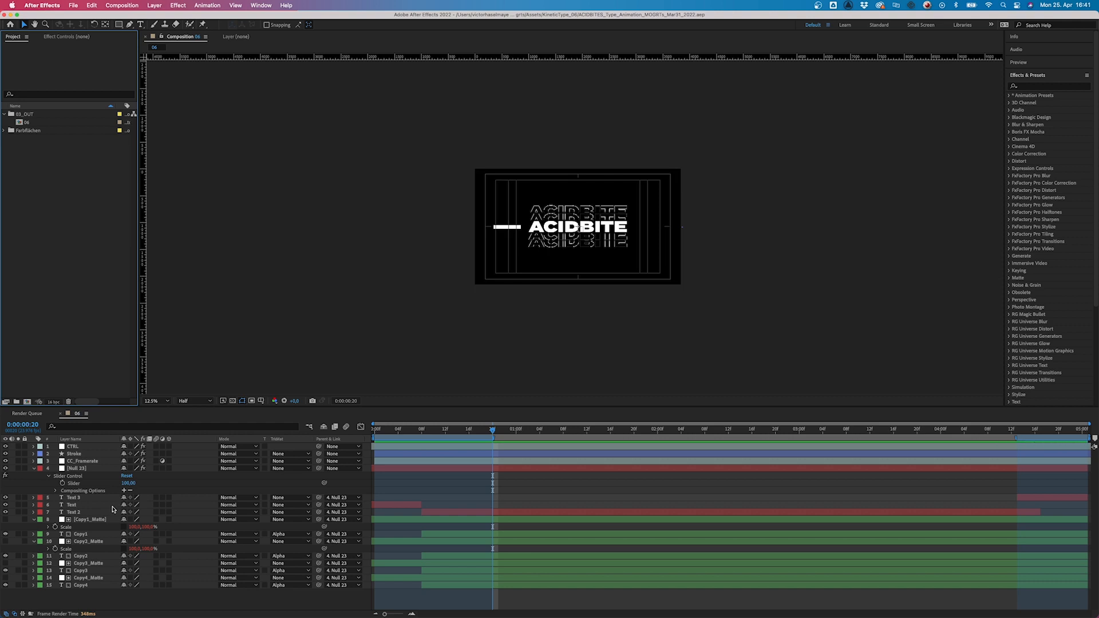
{"action": "mouse_move", "coordinate": [100, 325]}
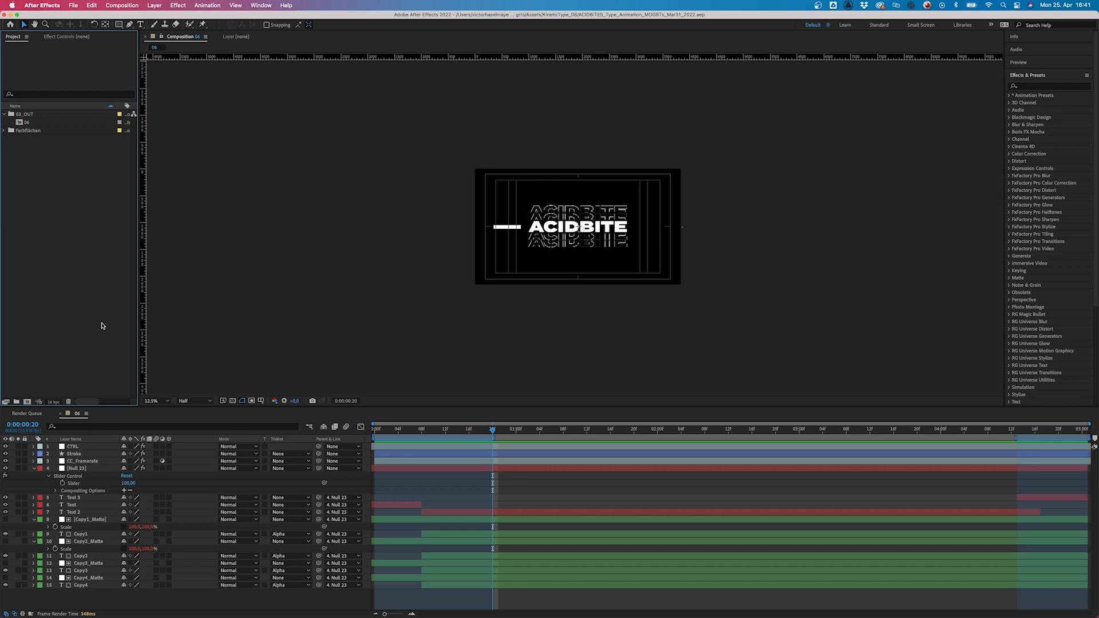